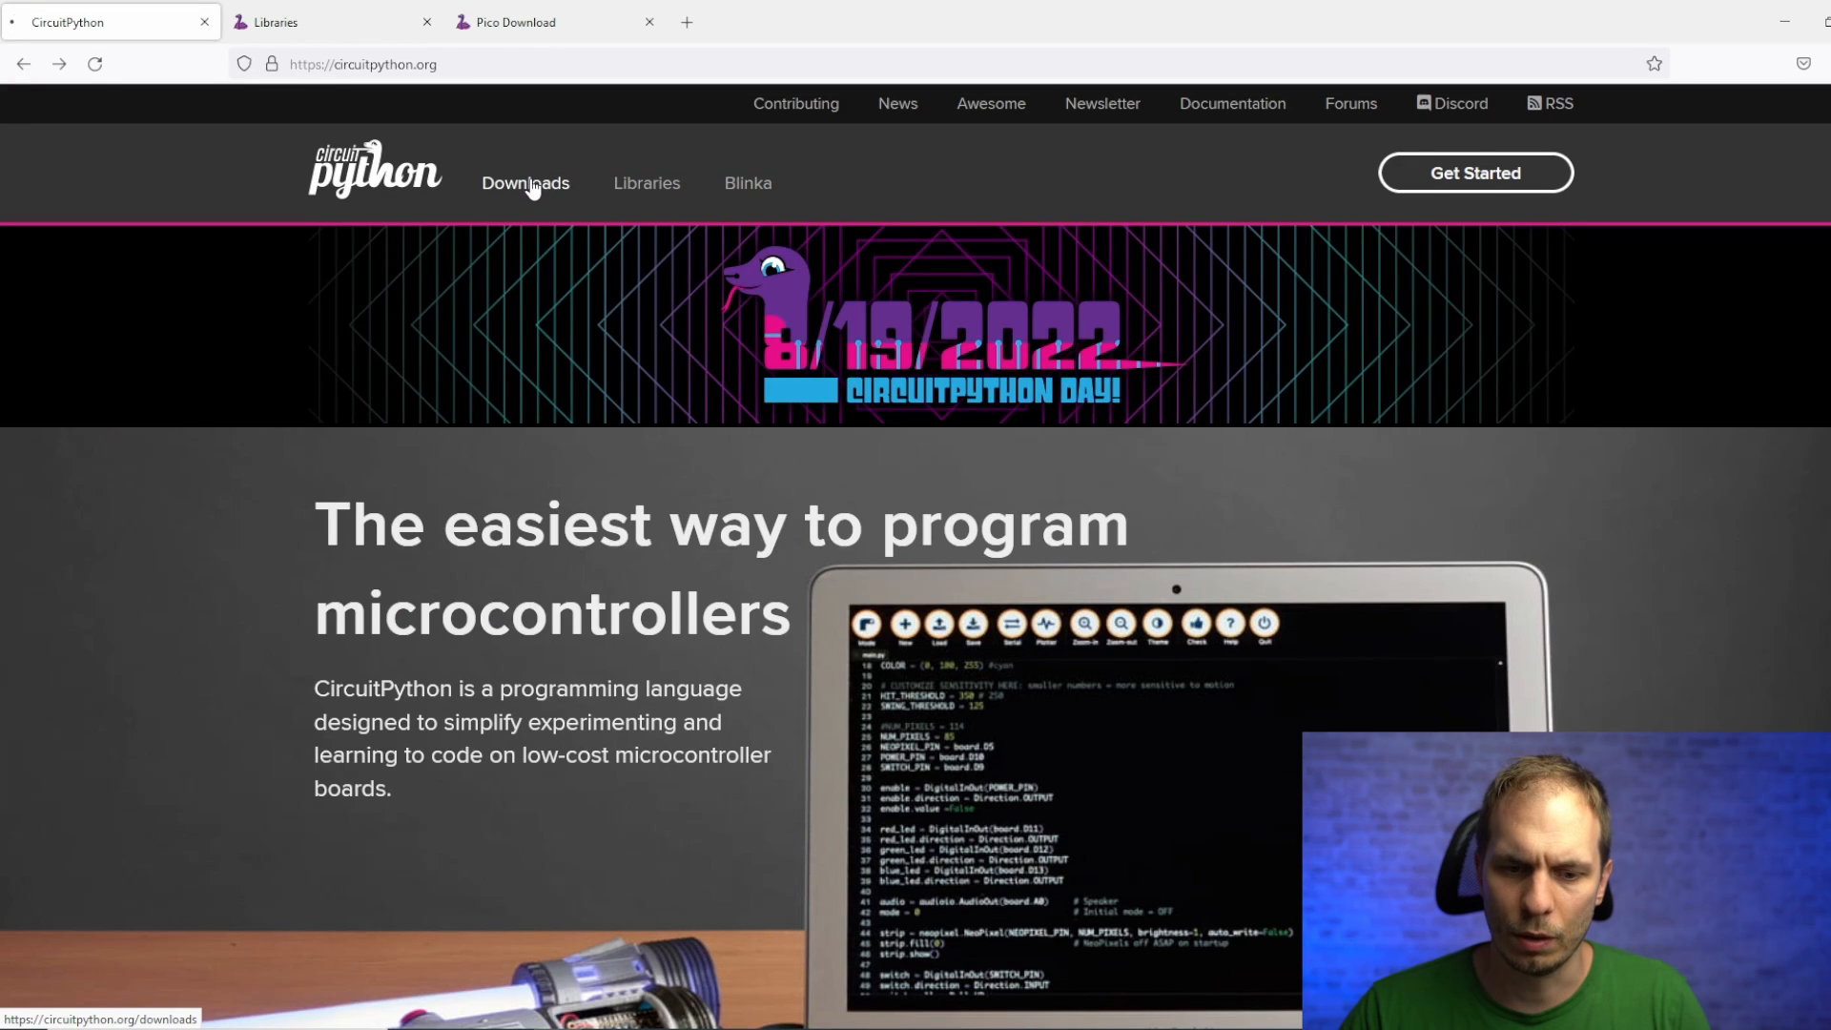
# Download the Raspberry Pi Pico .UF2 firmware and the Python source library bundle zip
pyautogui.click(525, 183)
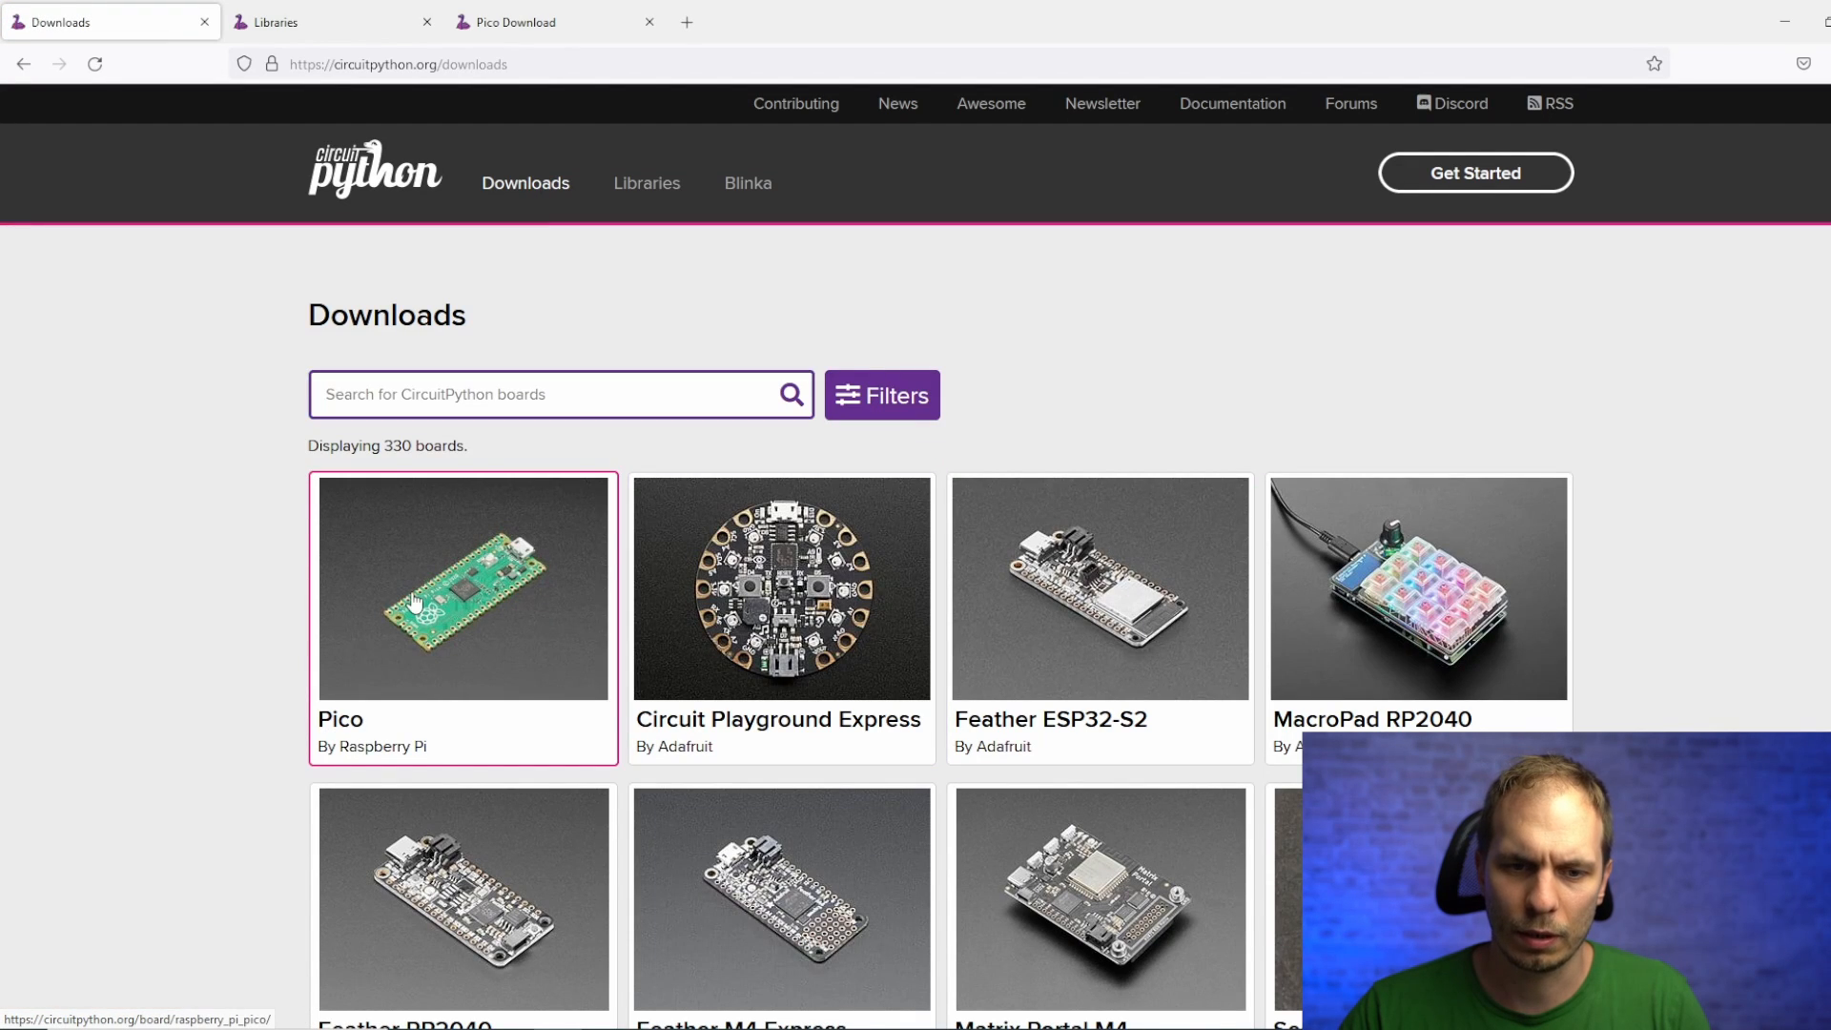
pyautogui.click(463, 603)
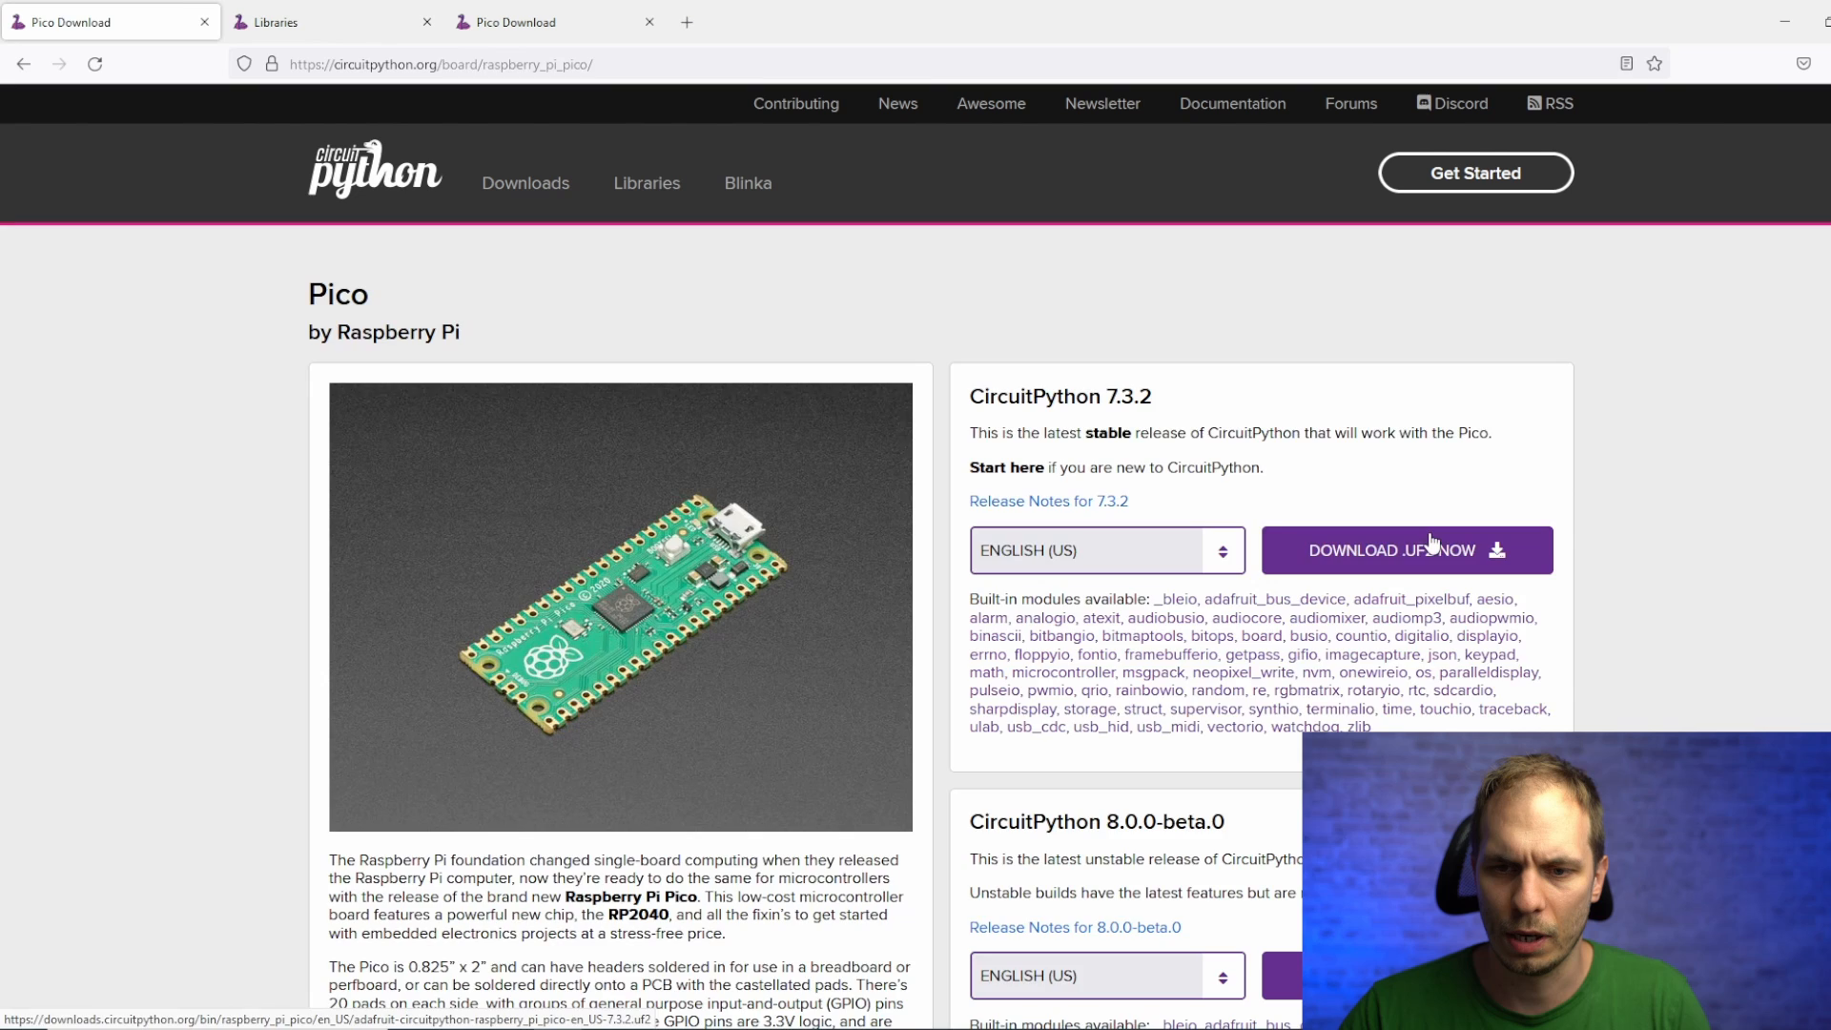
pyautogui.click(647, 183)
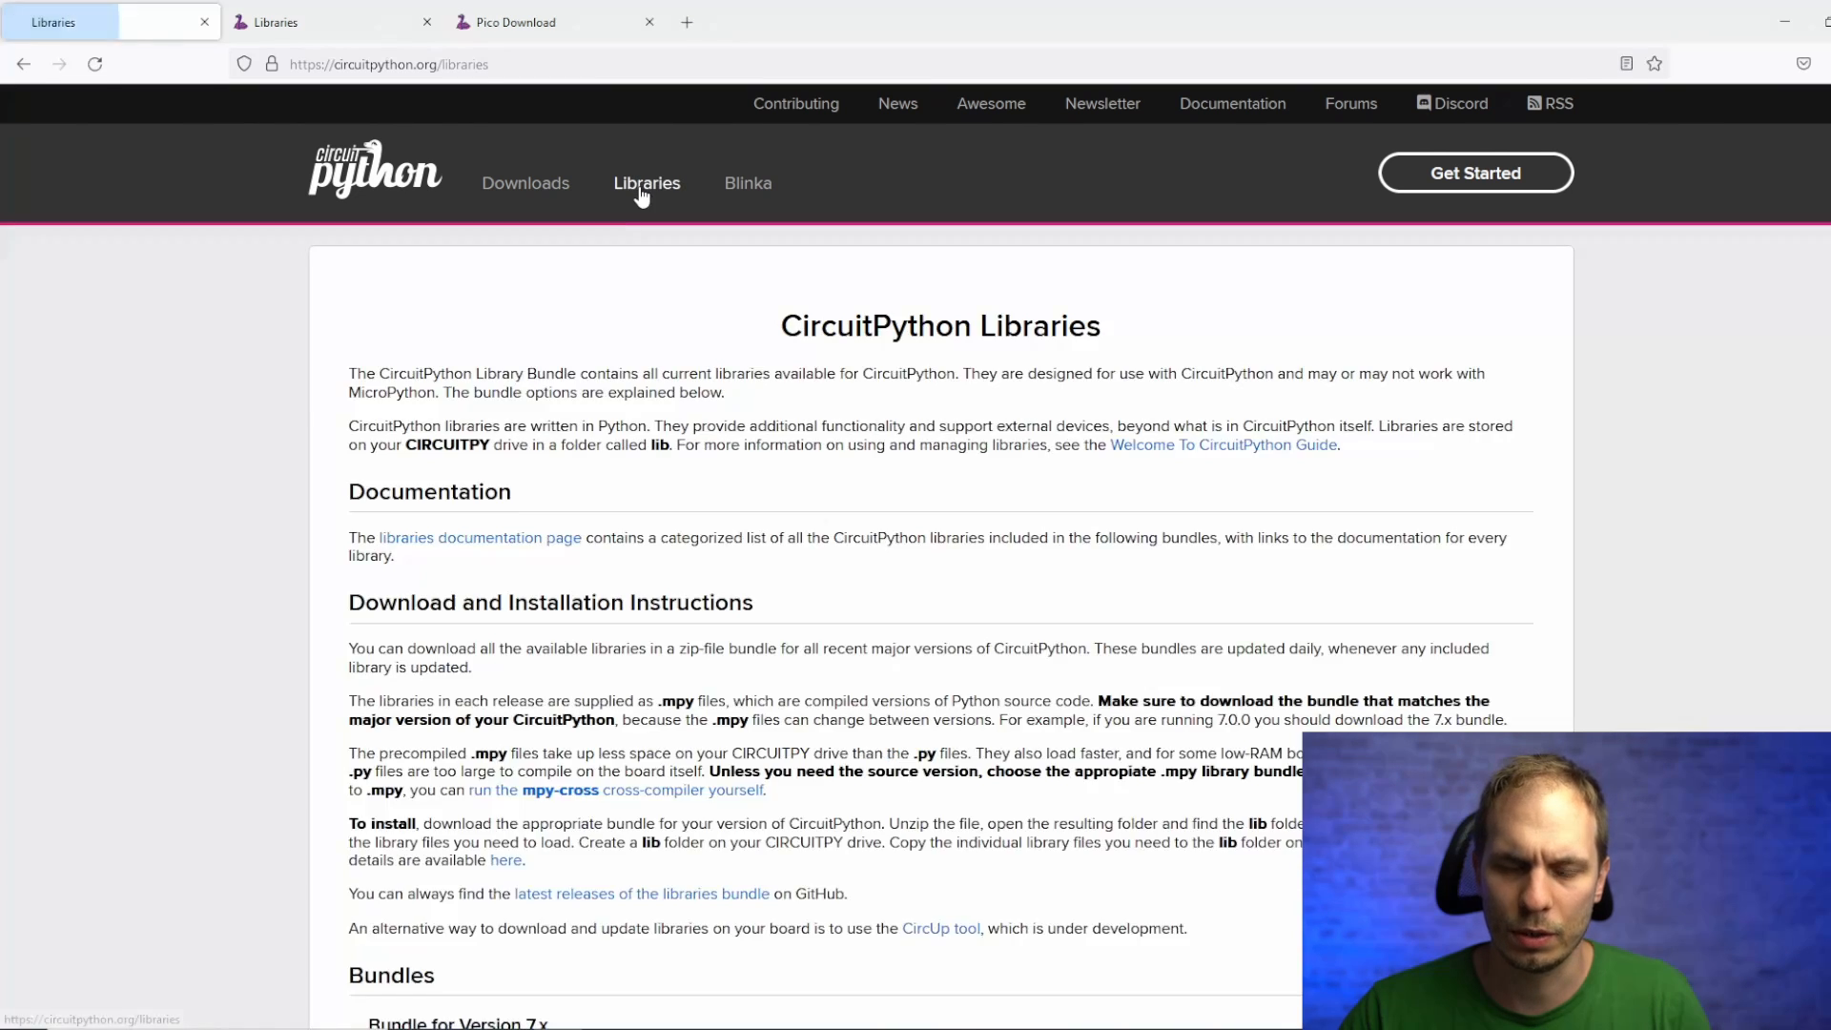
pyautogui.scroll(-3)
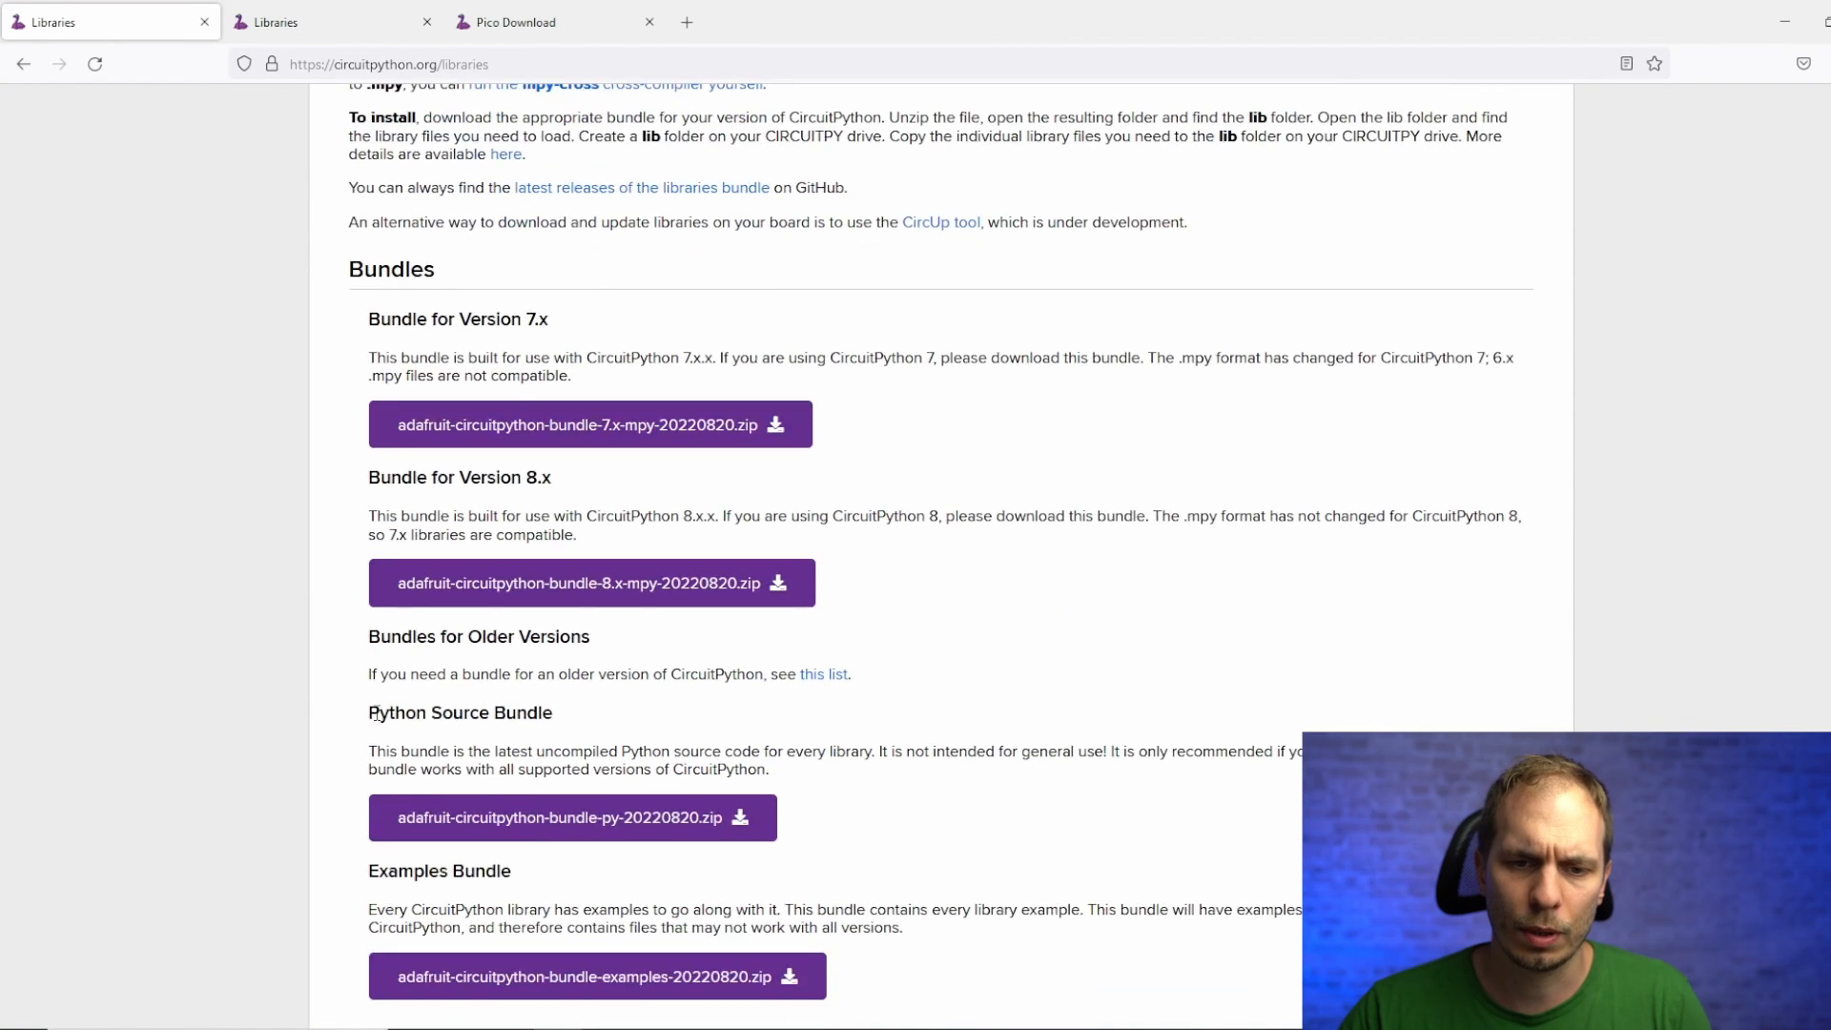
pyautogui.doubleClick(459, 713)
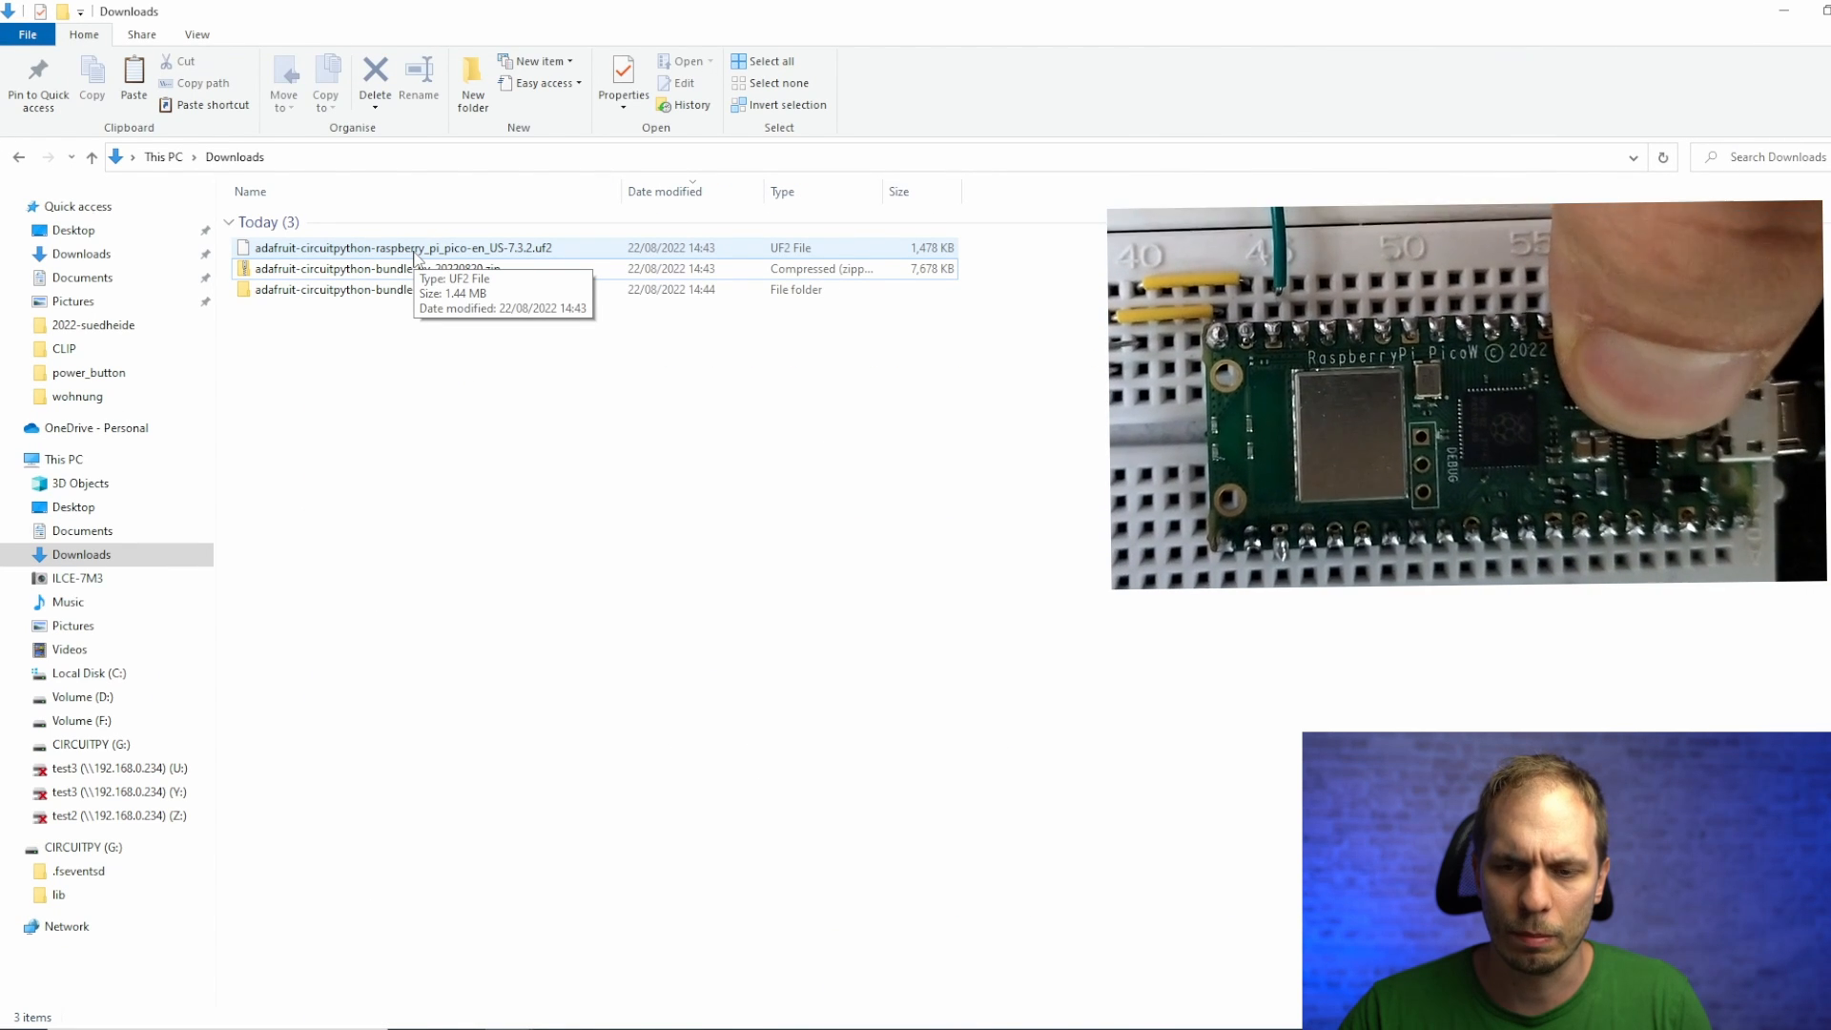
pyautogui.moveTo(433, 648)
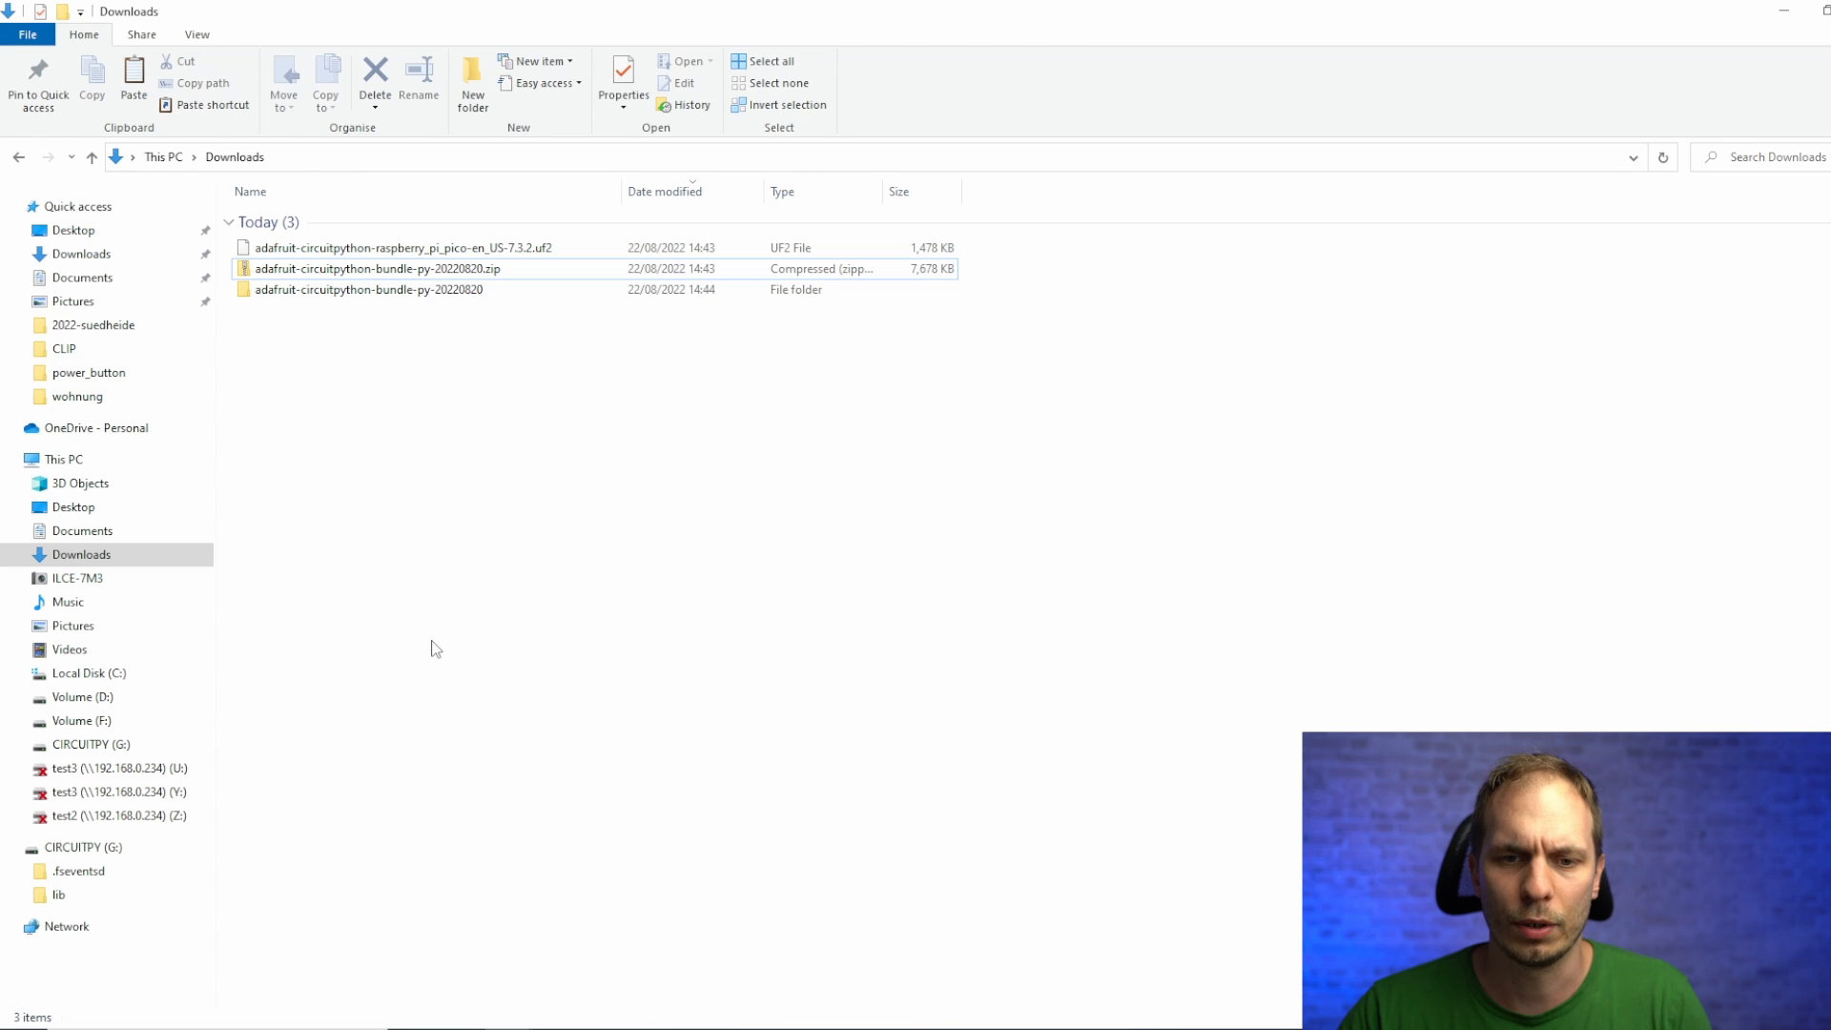
# Paste adafruit_hid from the extracted bundle into CIRCUITPY/lib, adding keyboard, mouse and consumer-control files
pyautogui.click(389, 247)
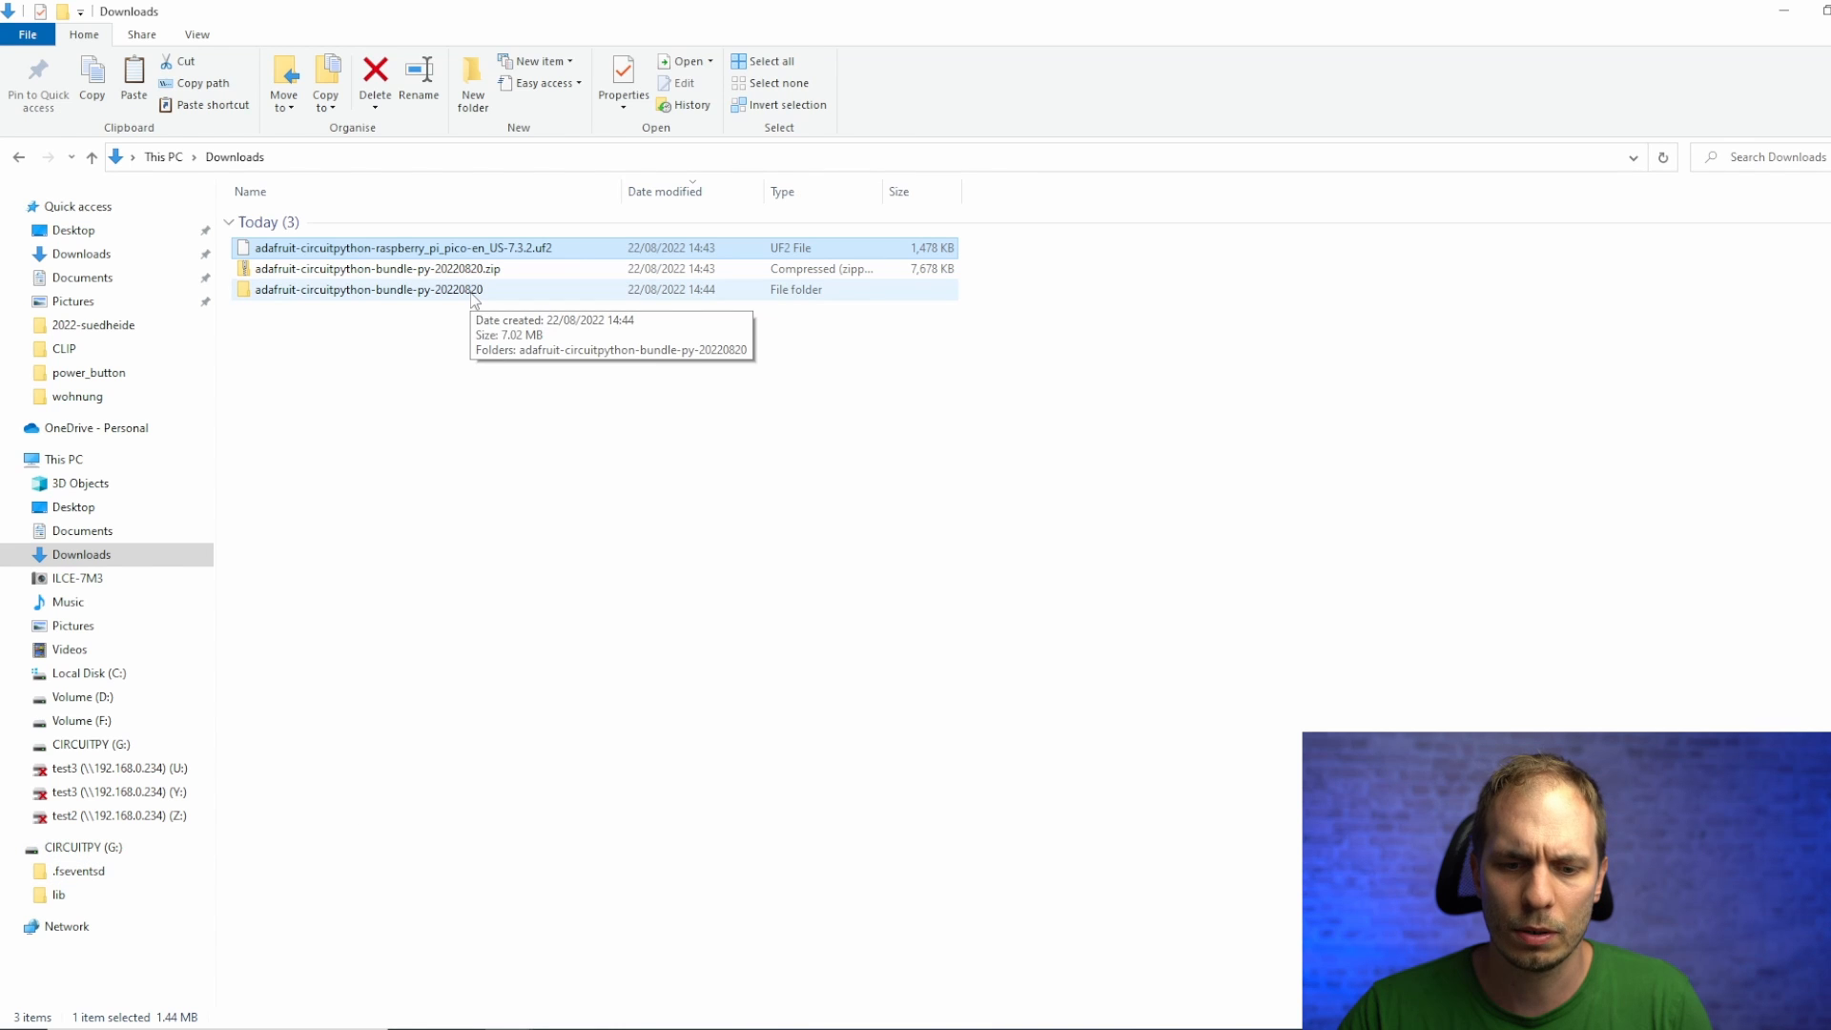
pyautogui.doubleClick(368, 289)
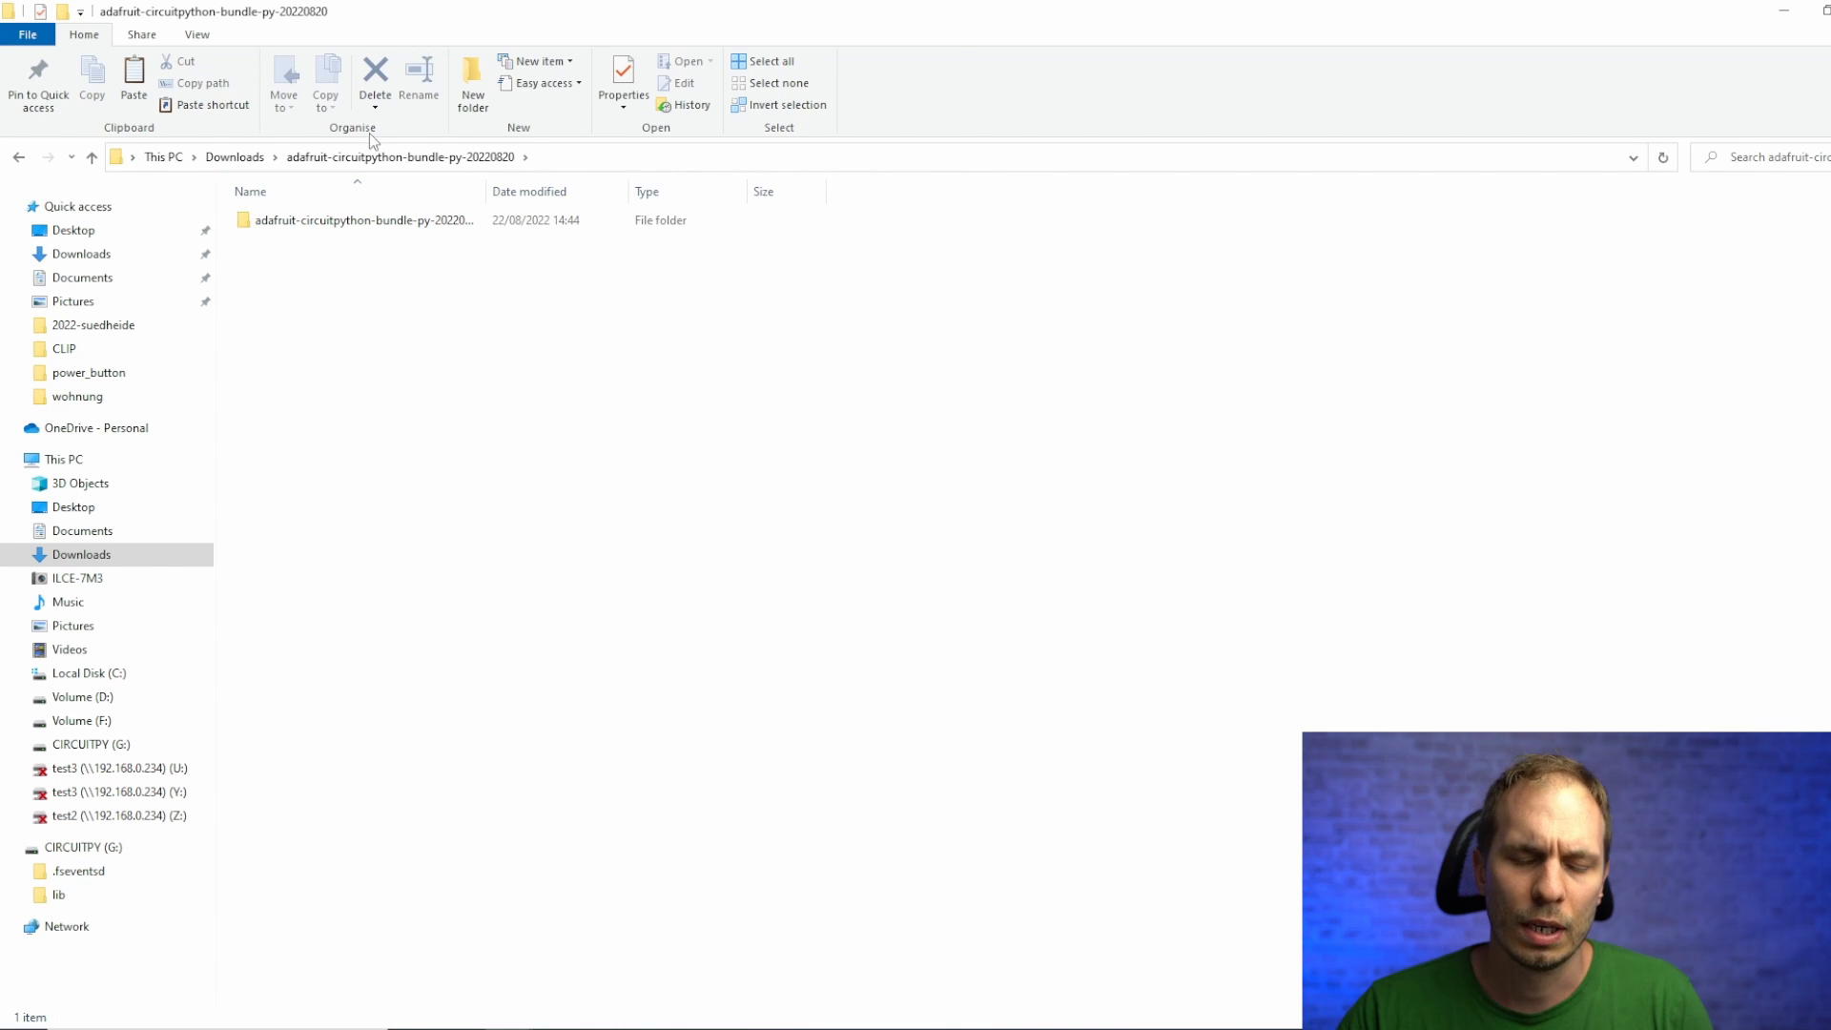
pyautogui.moveTo(356, 221)
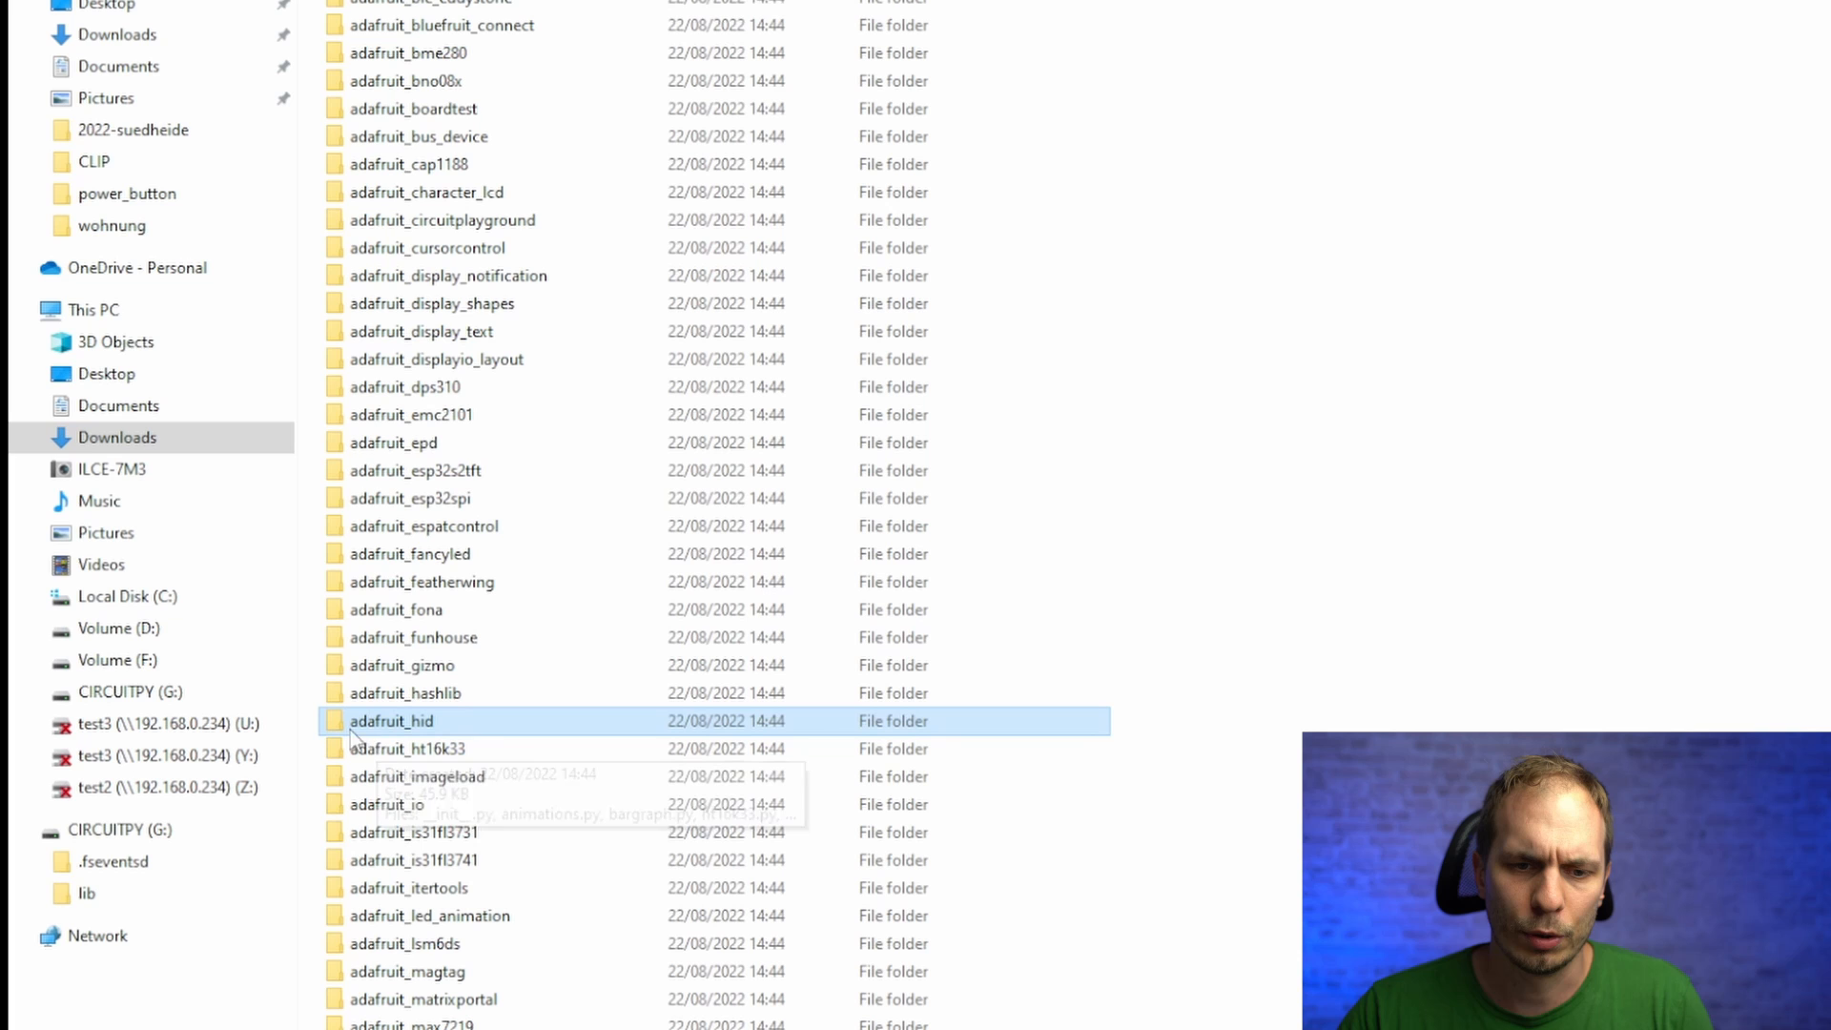
pyautogui.moveTo(390, 735)
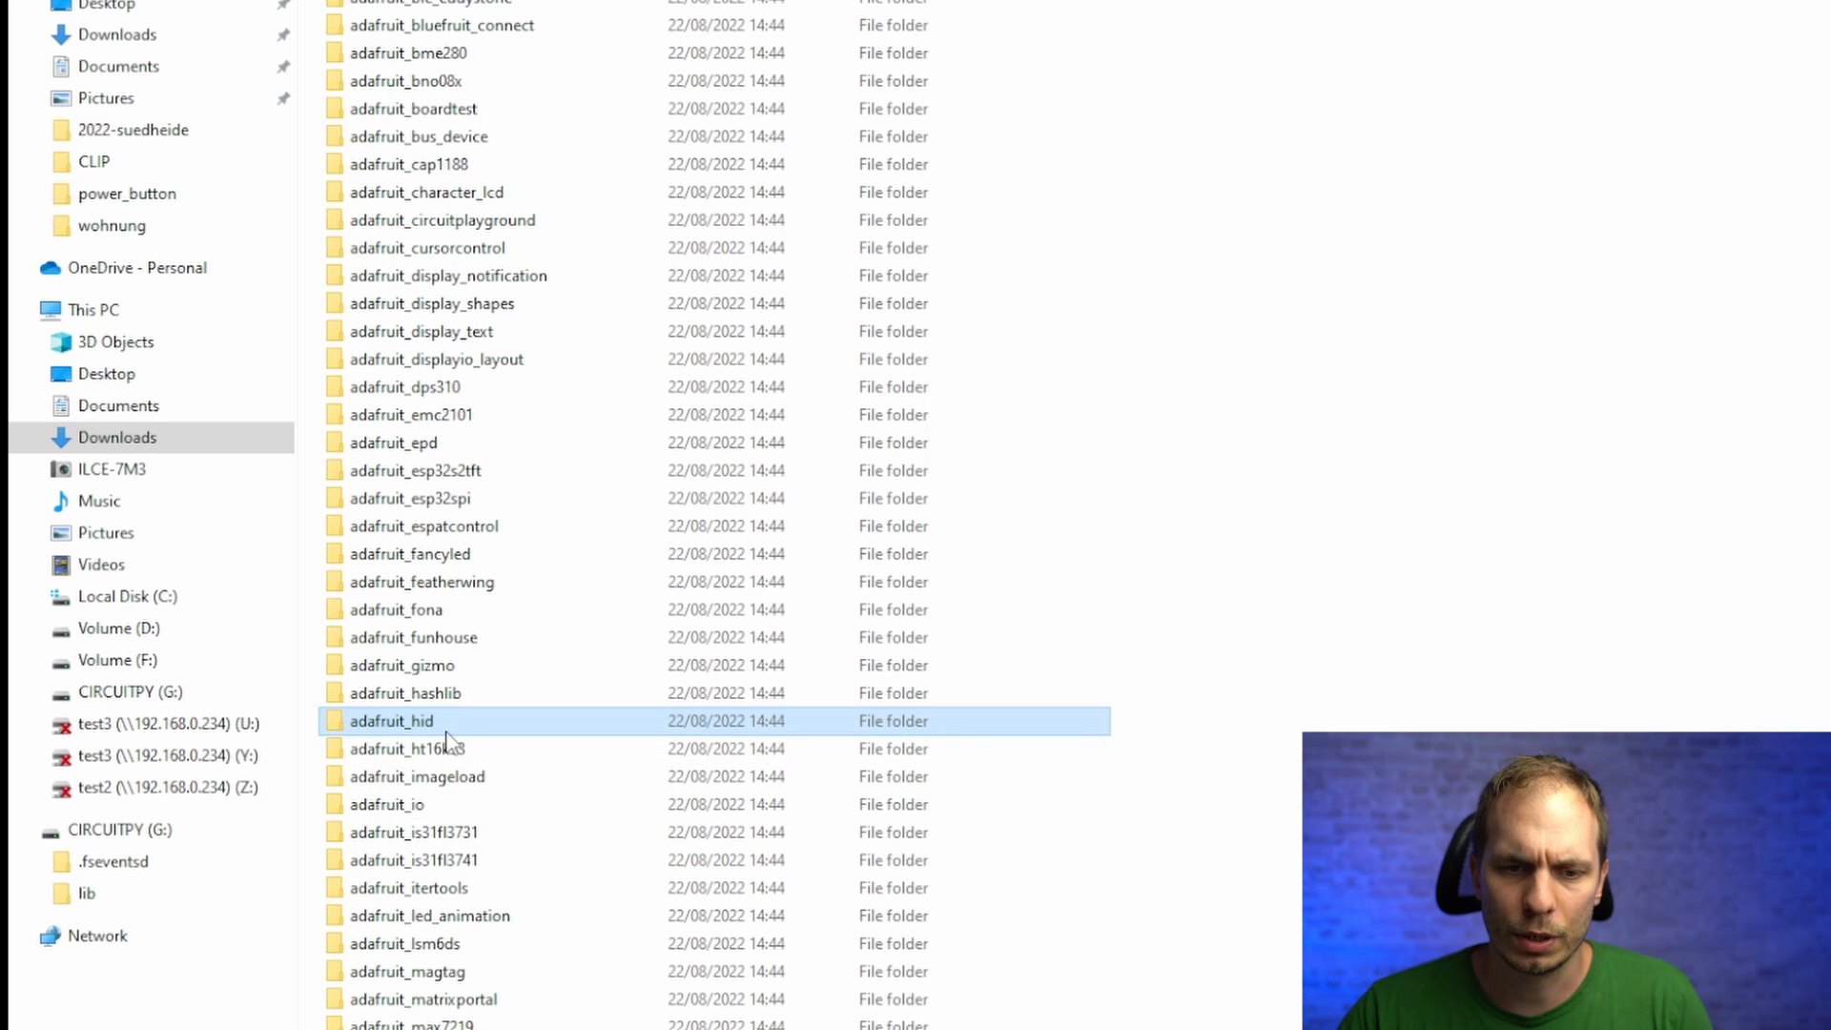
pyautogui.click(86, 893)
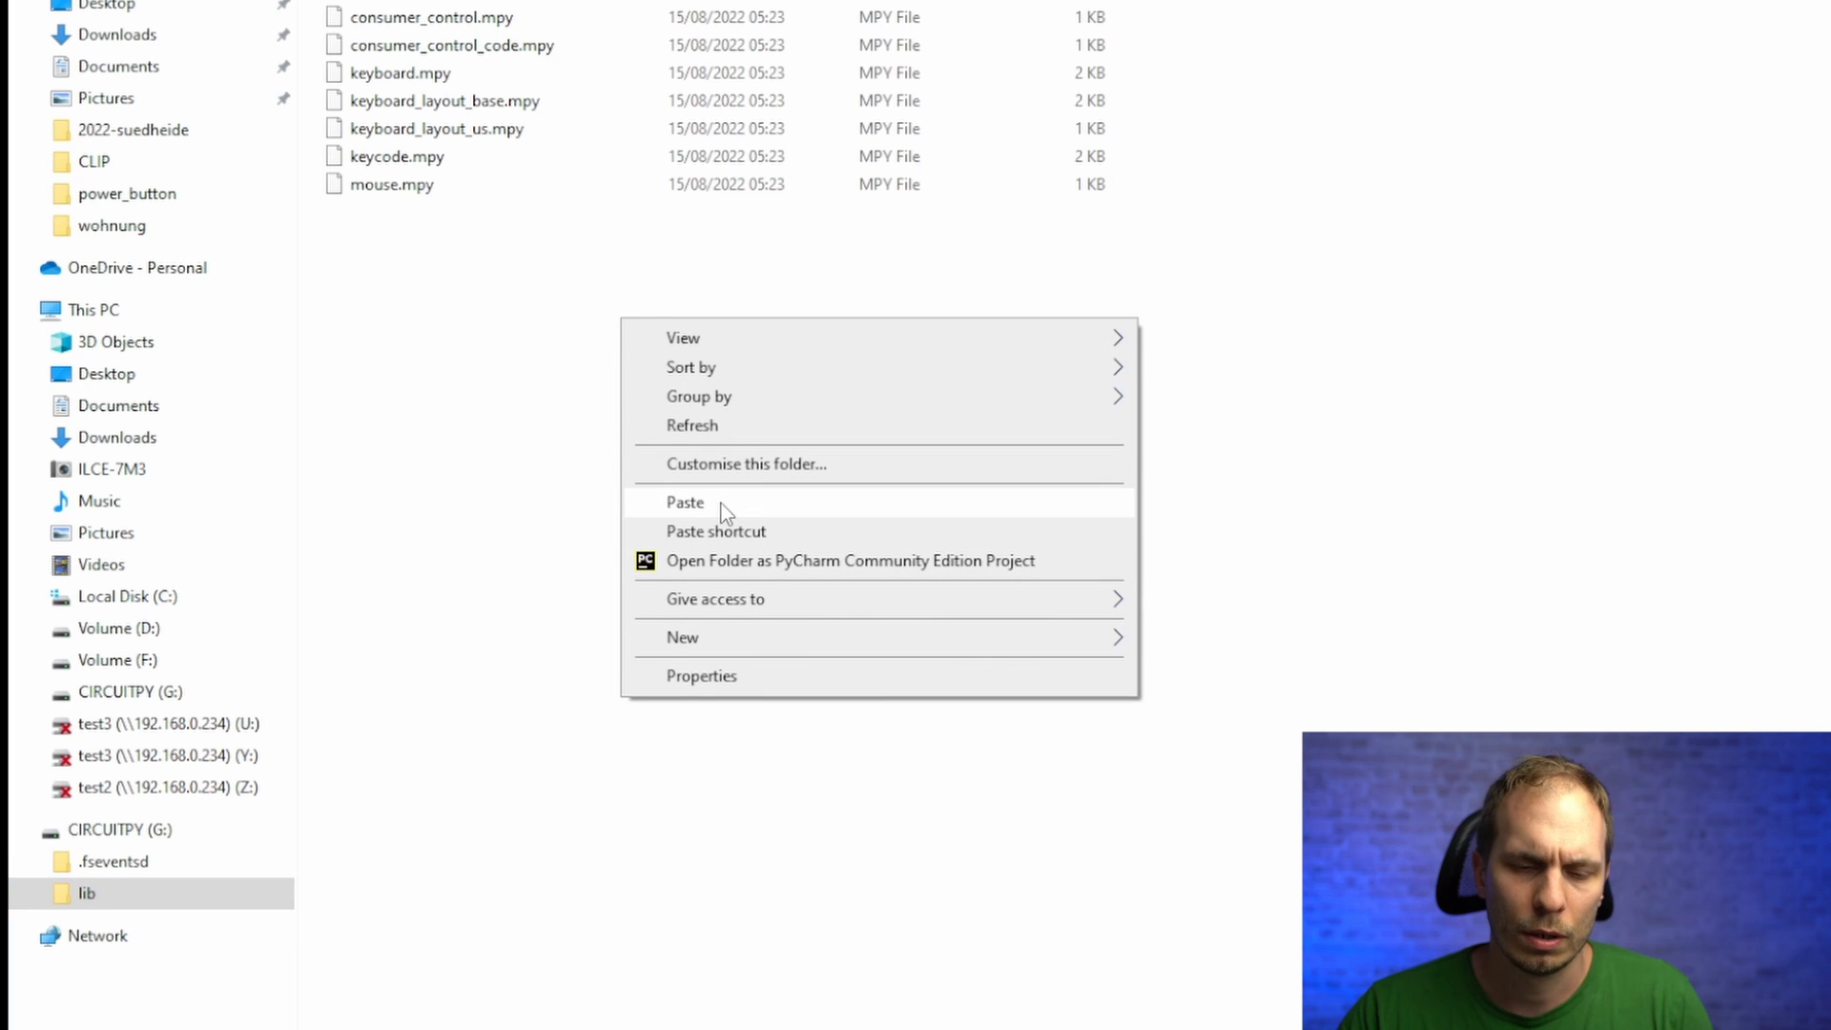
pyautogui.click(685, 503)
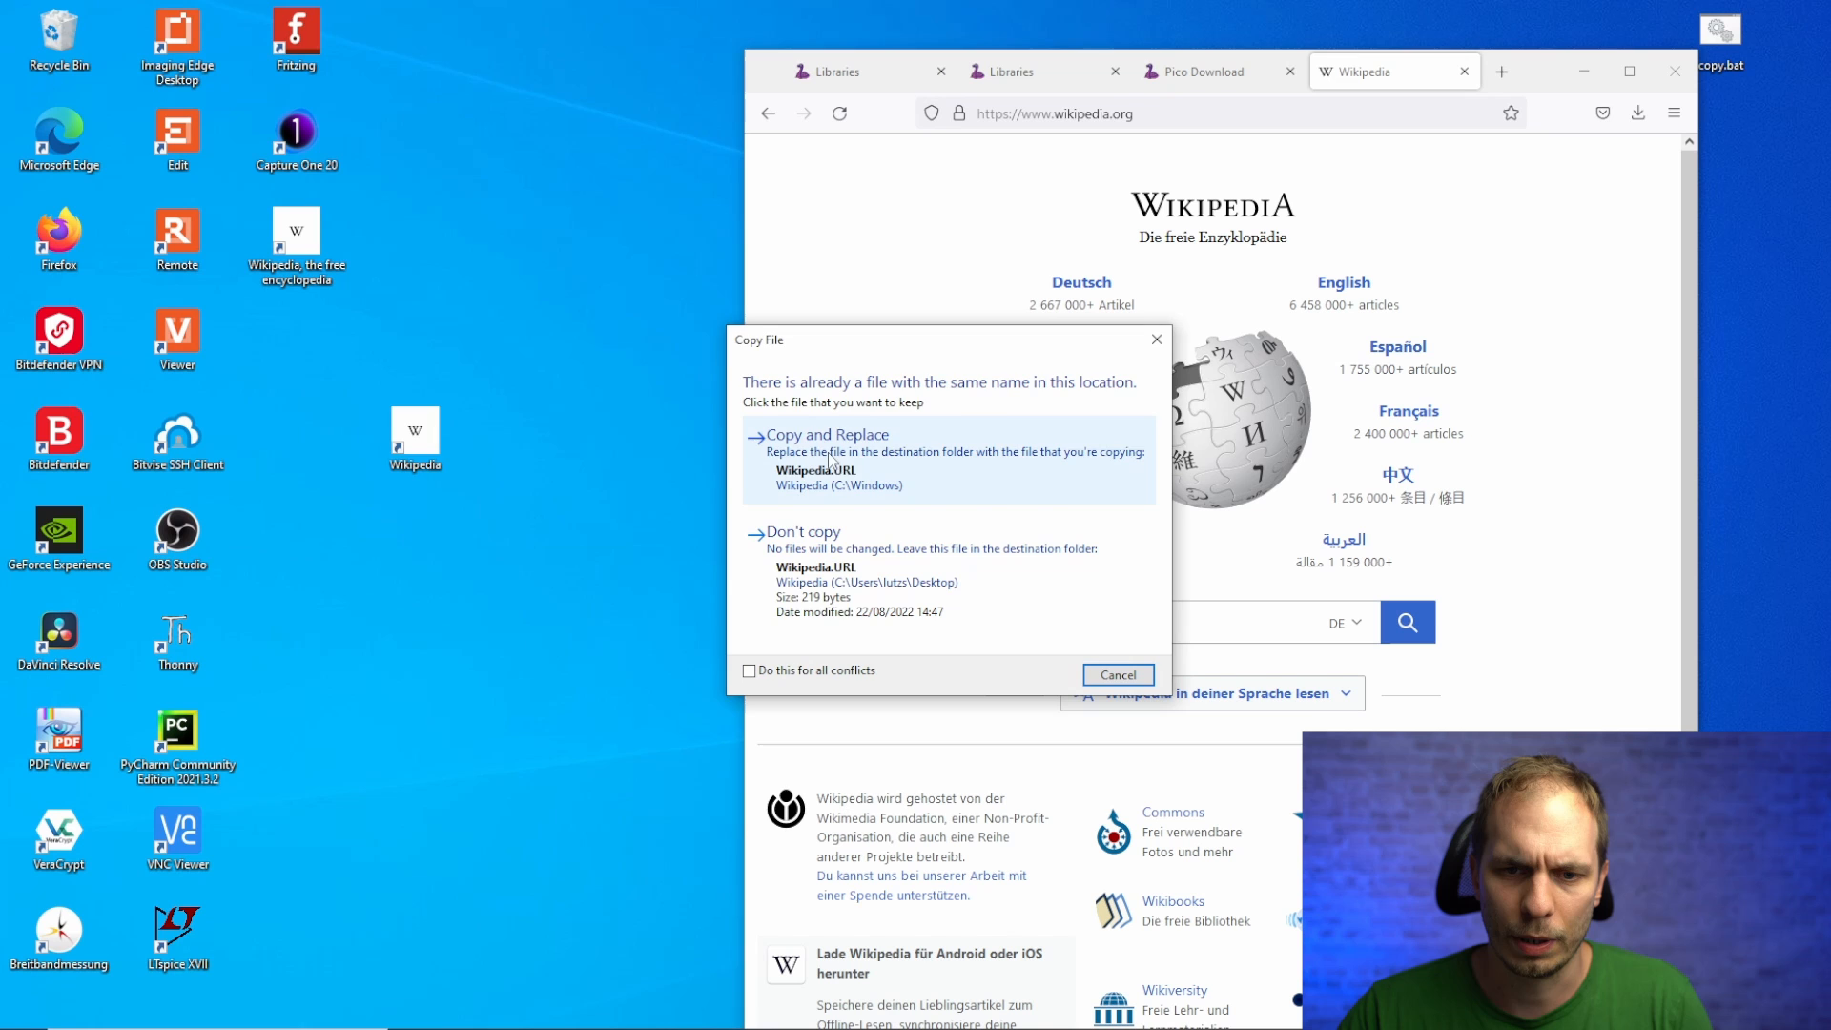
# Cancel replacing the Wikipedia shortcut, then view that shortcut's Properties
pyautogui.click(827, 435)
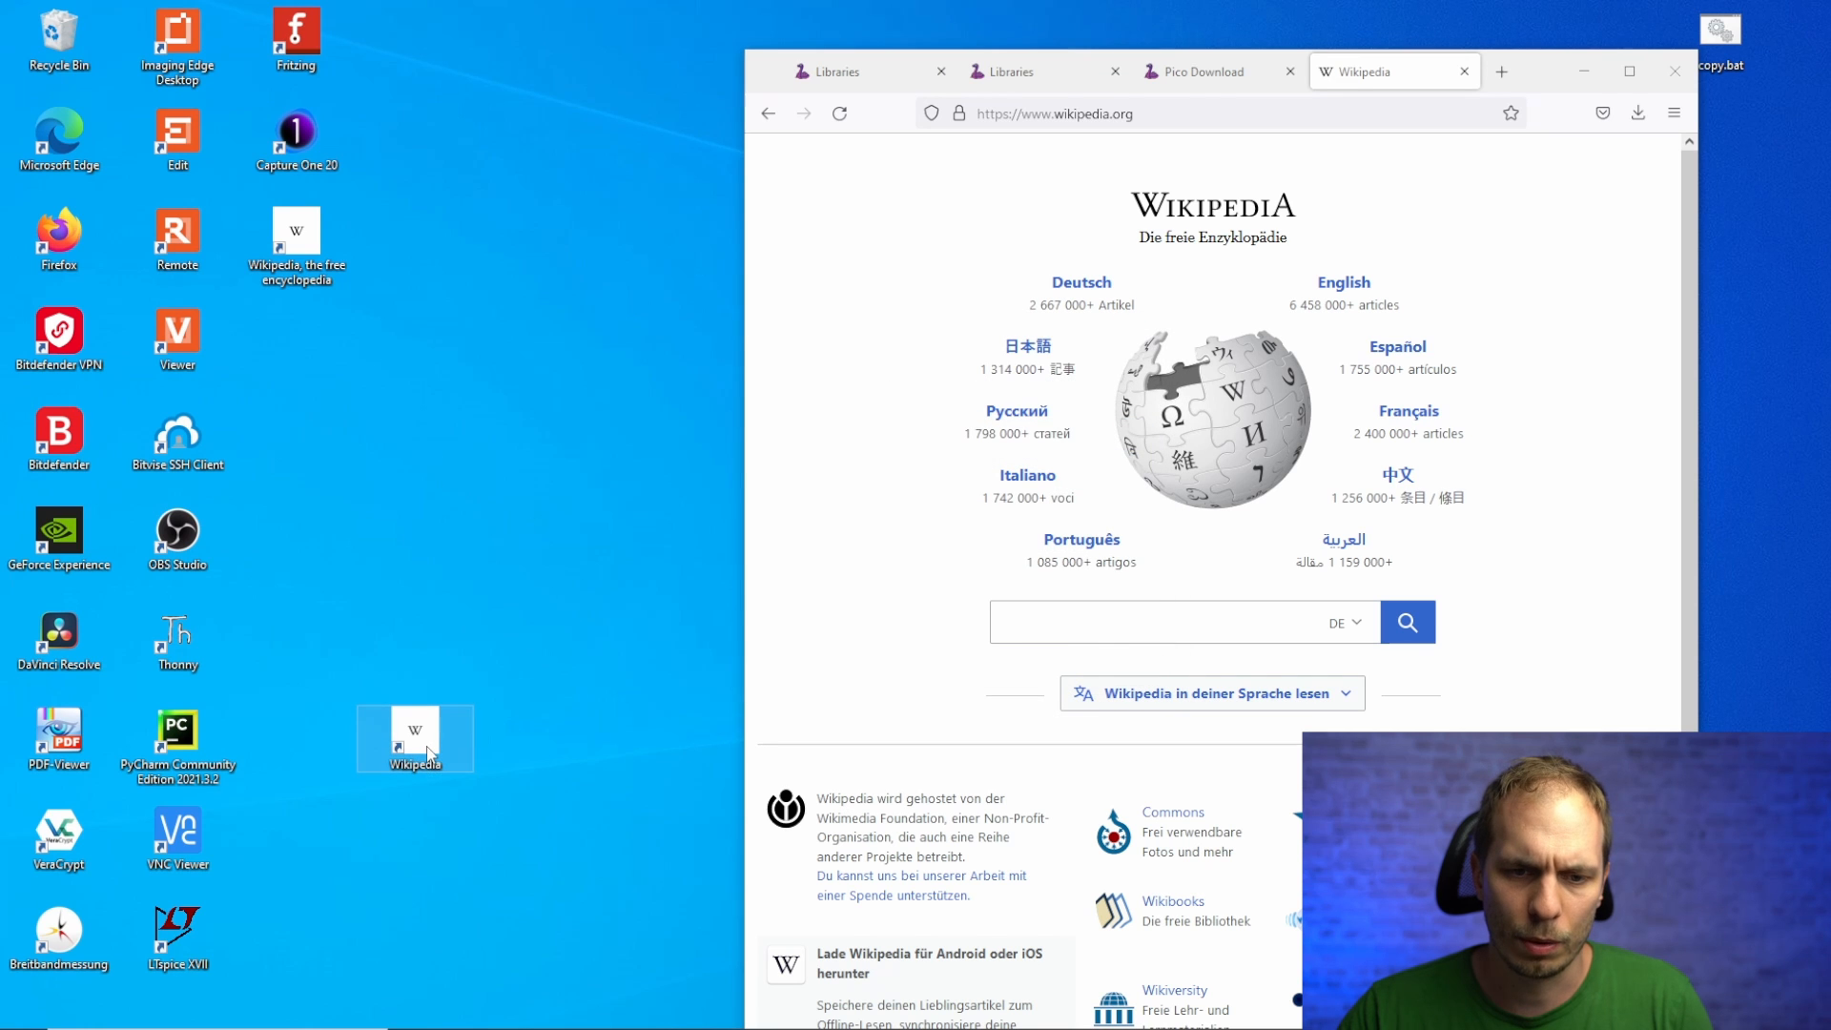
pyautogui.rightClick(429, 751)
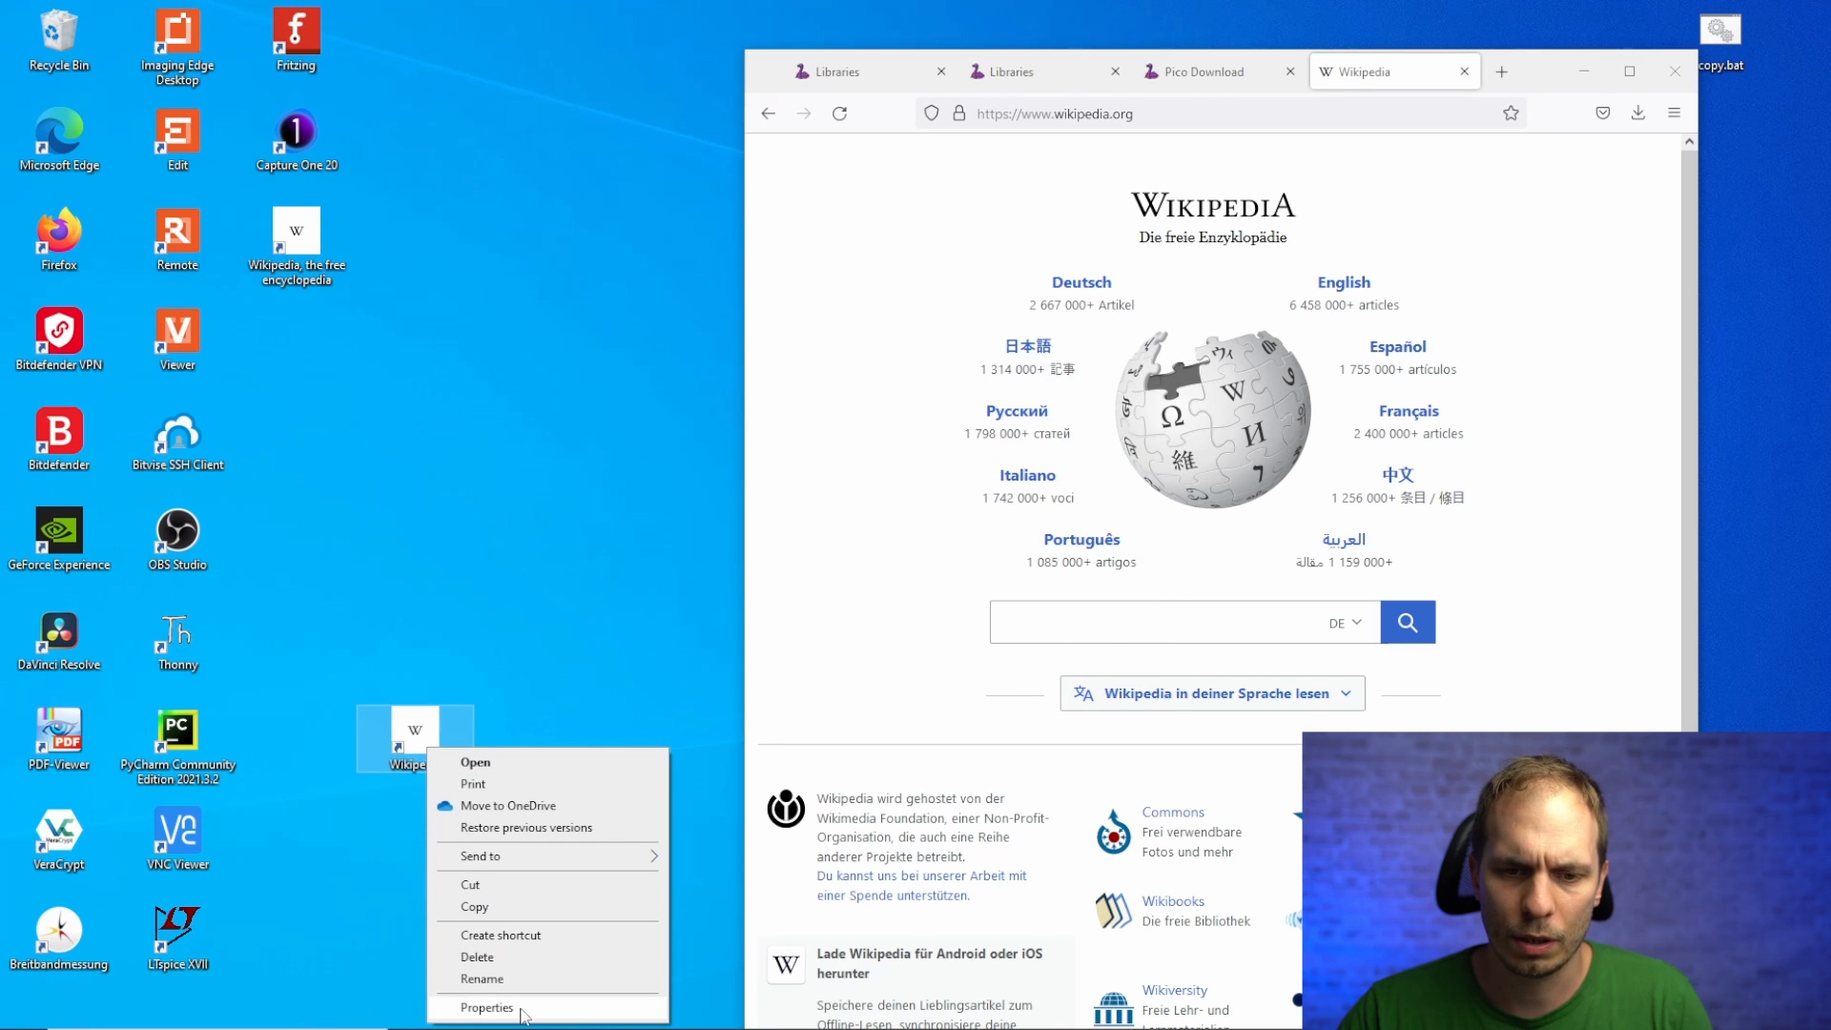
pyautogui.click(487, 1007)
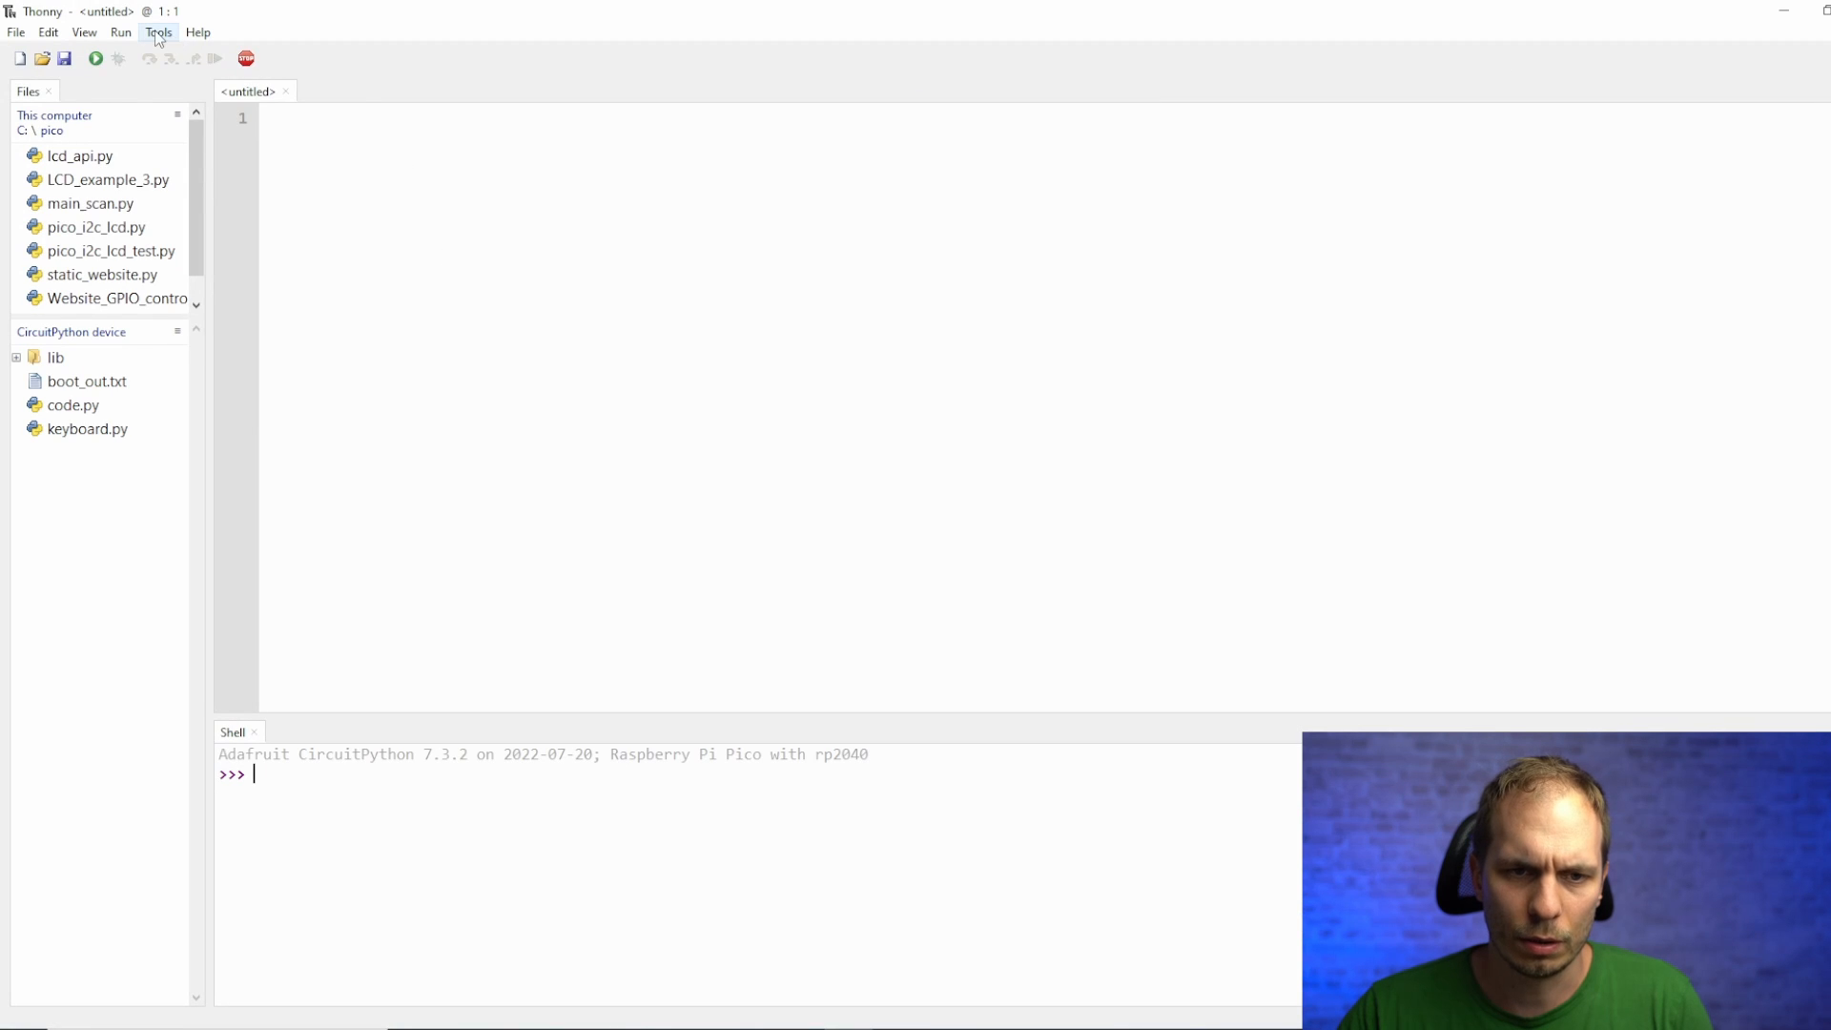
pyautogui.click(157, 31)
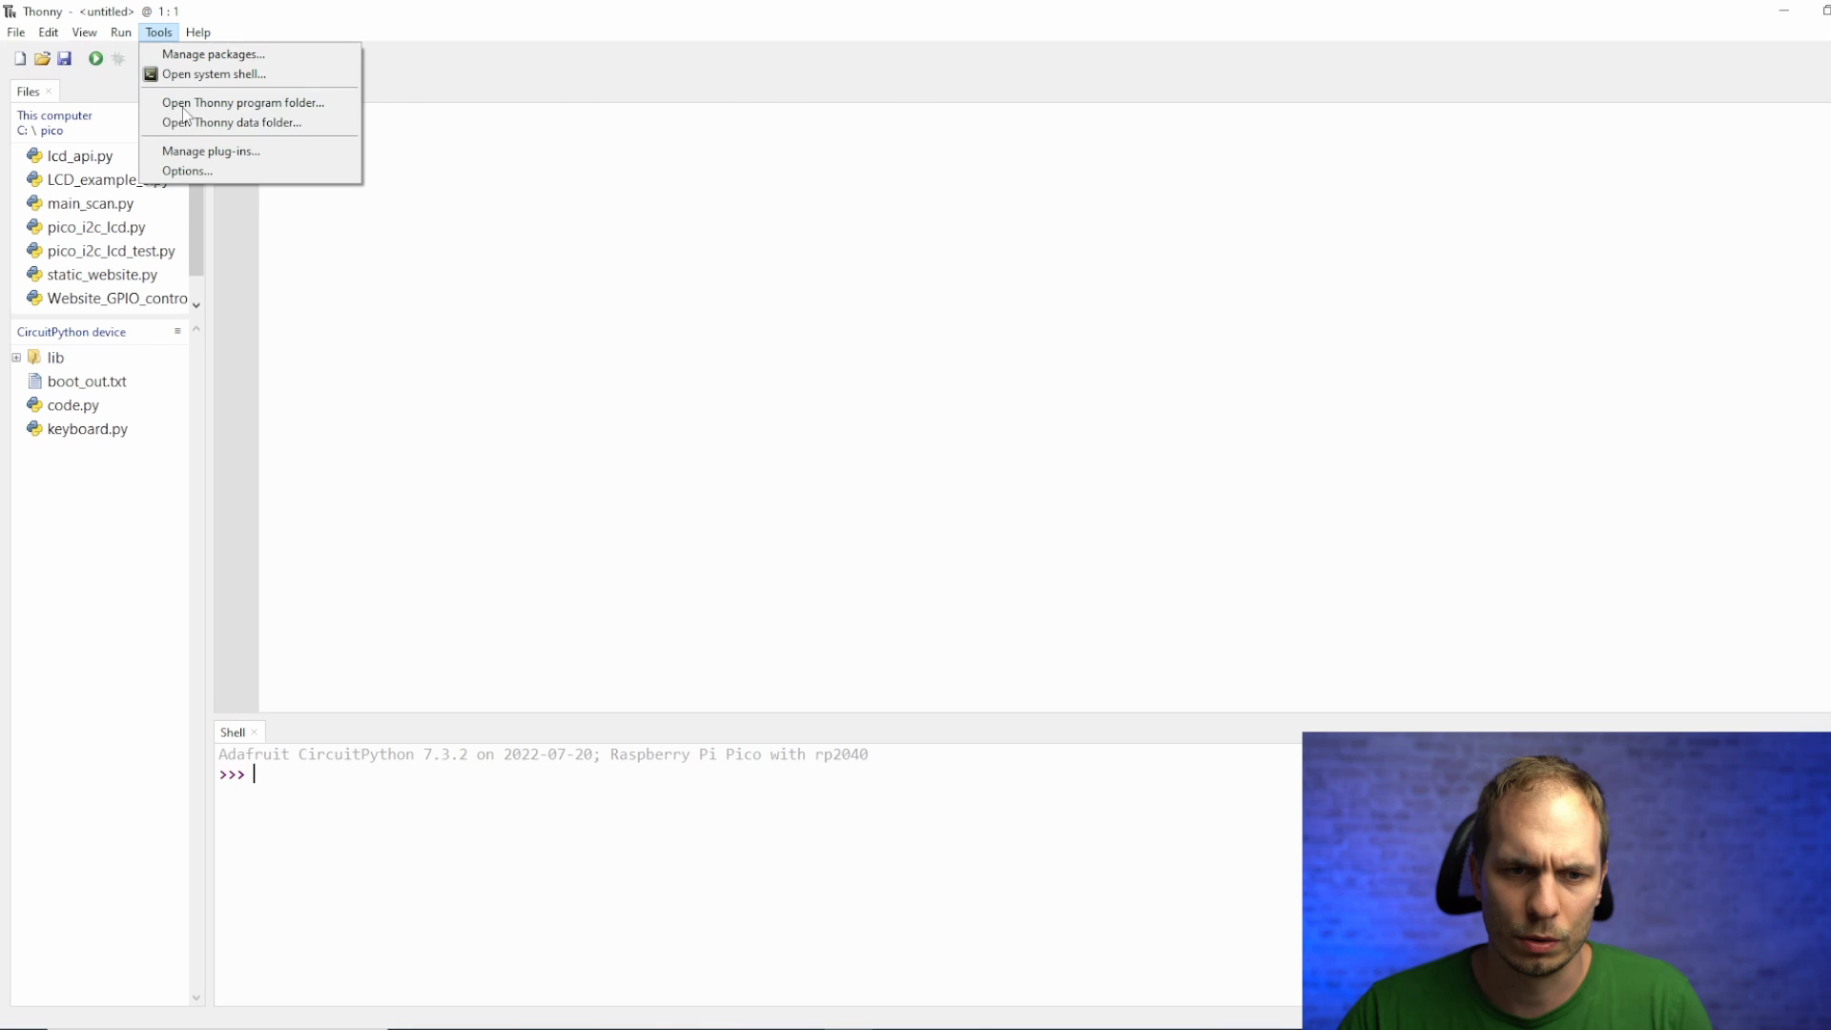
pyautogui.click(186, 171)
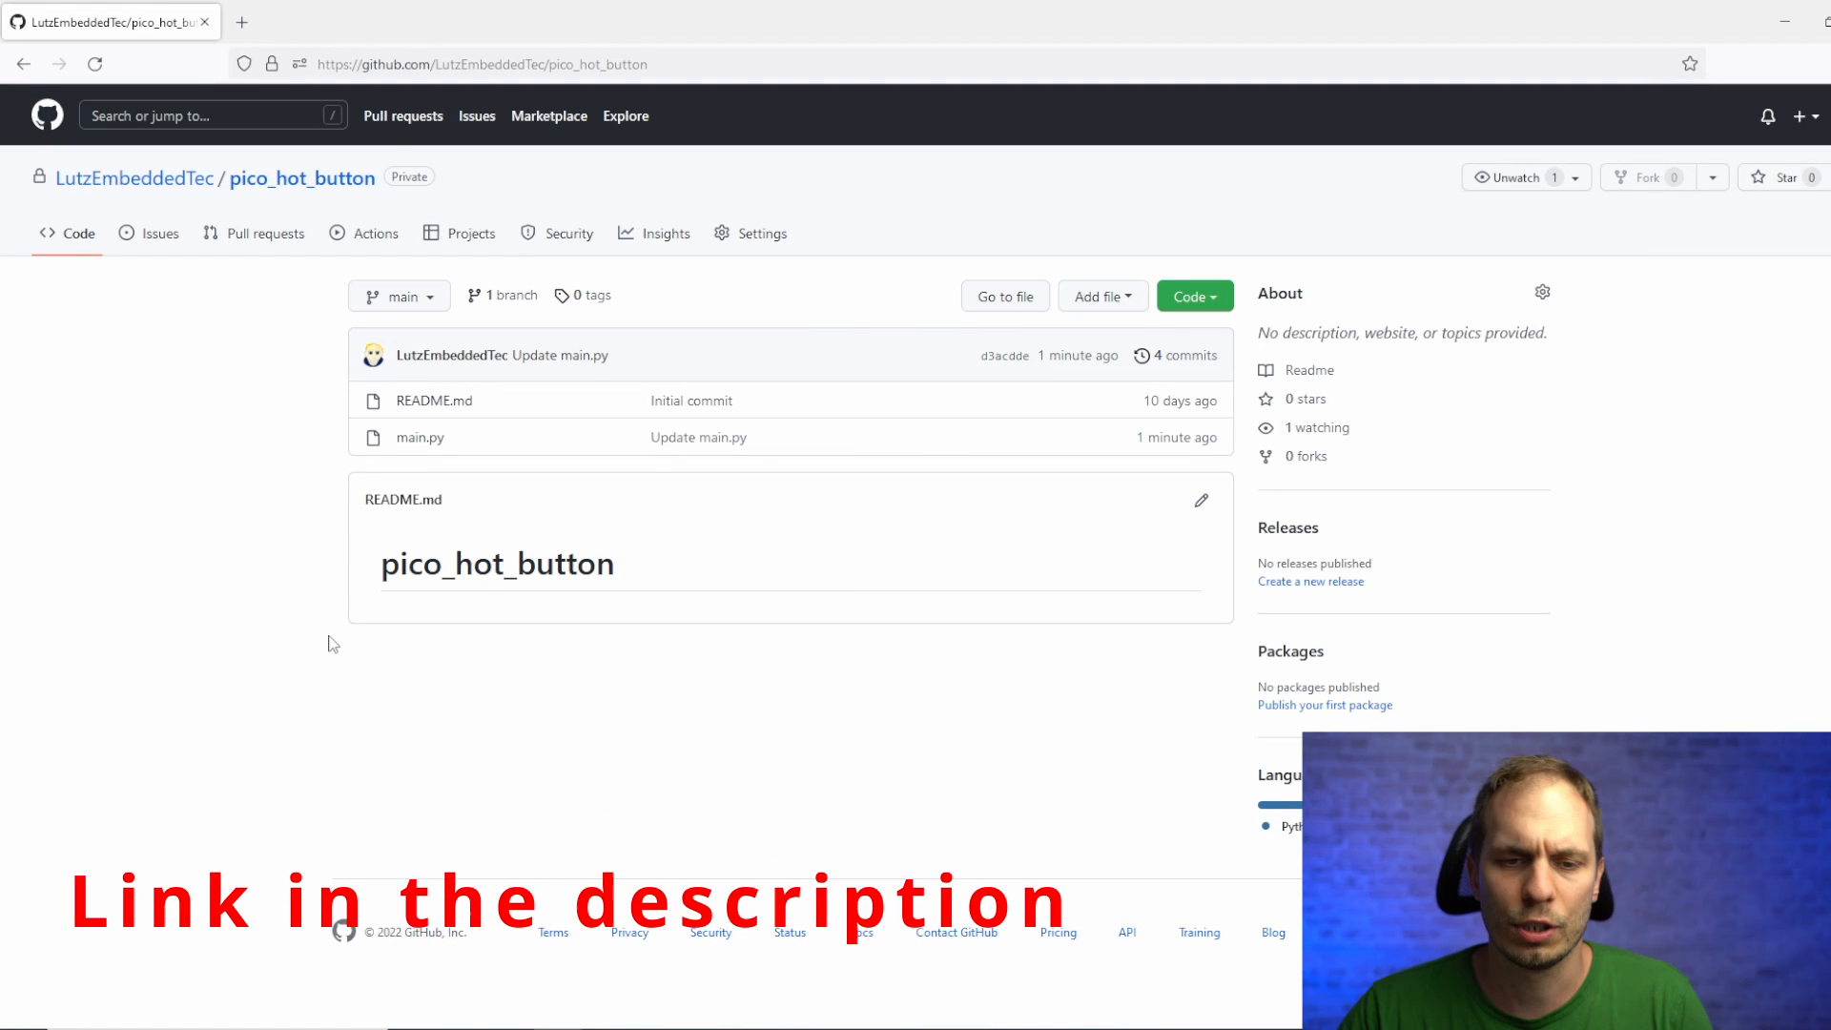
# Open main.py in the pico_hot_button GitHub repository
pyautogui.click(419, 437)
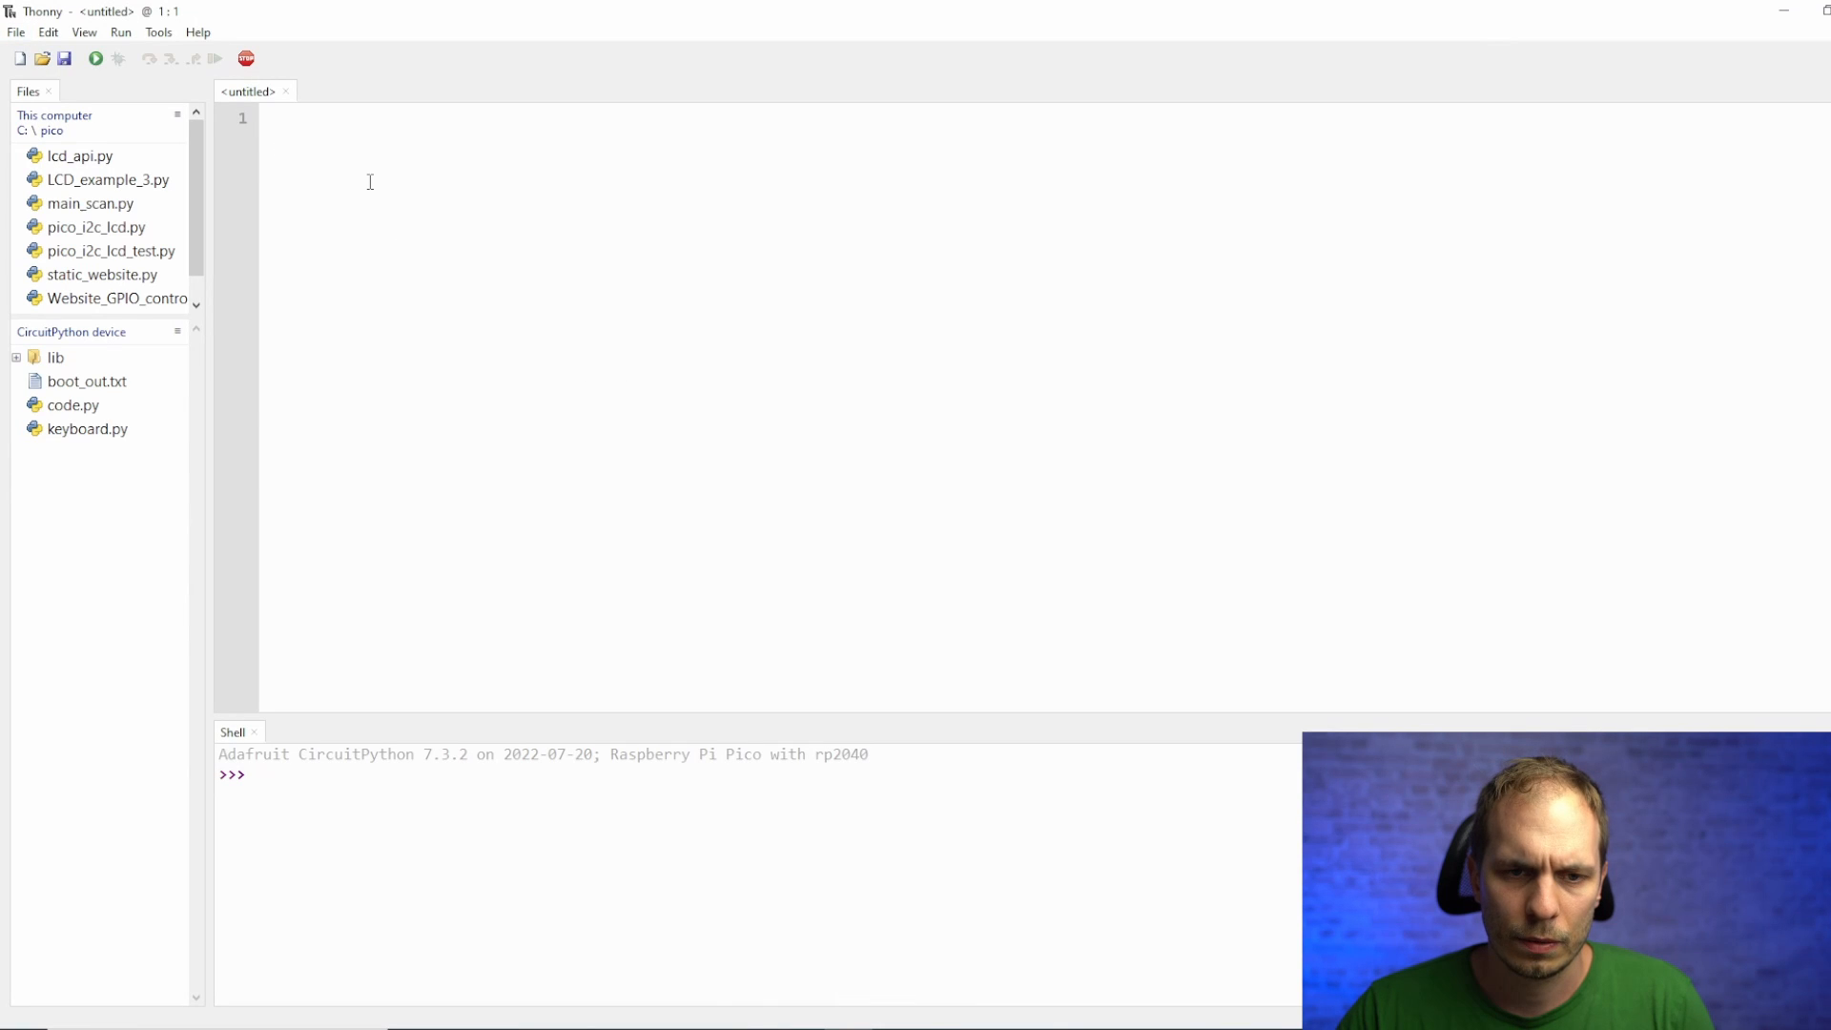
# Save the panic-button script to the CircuitPython device as main.py and run it
pyautogui.click(16, 31)
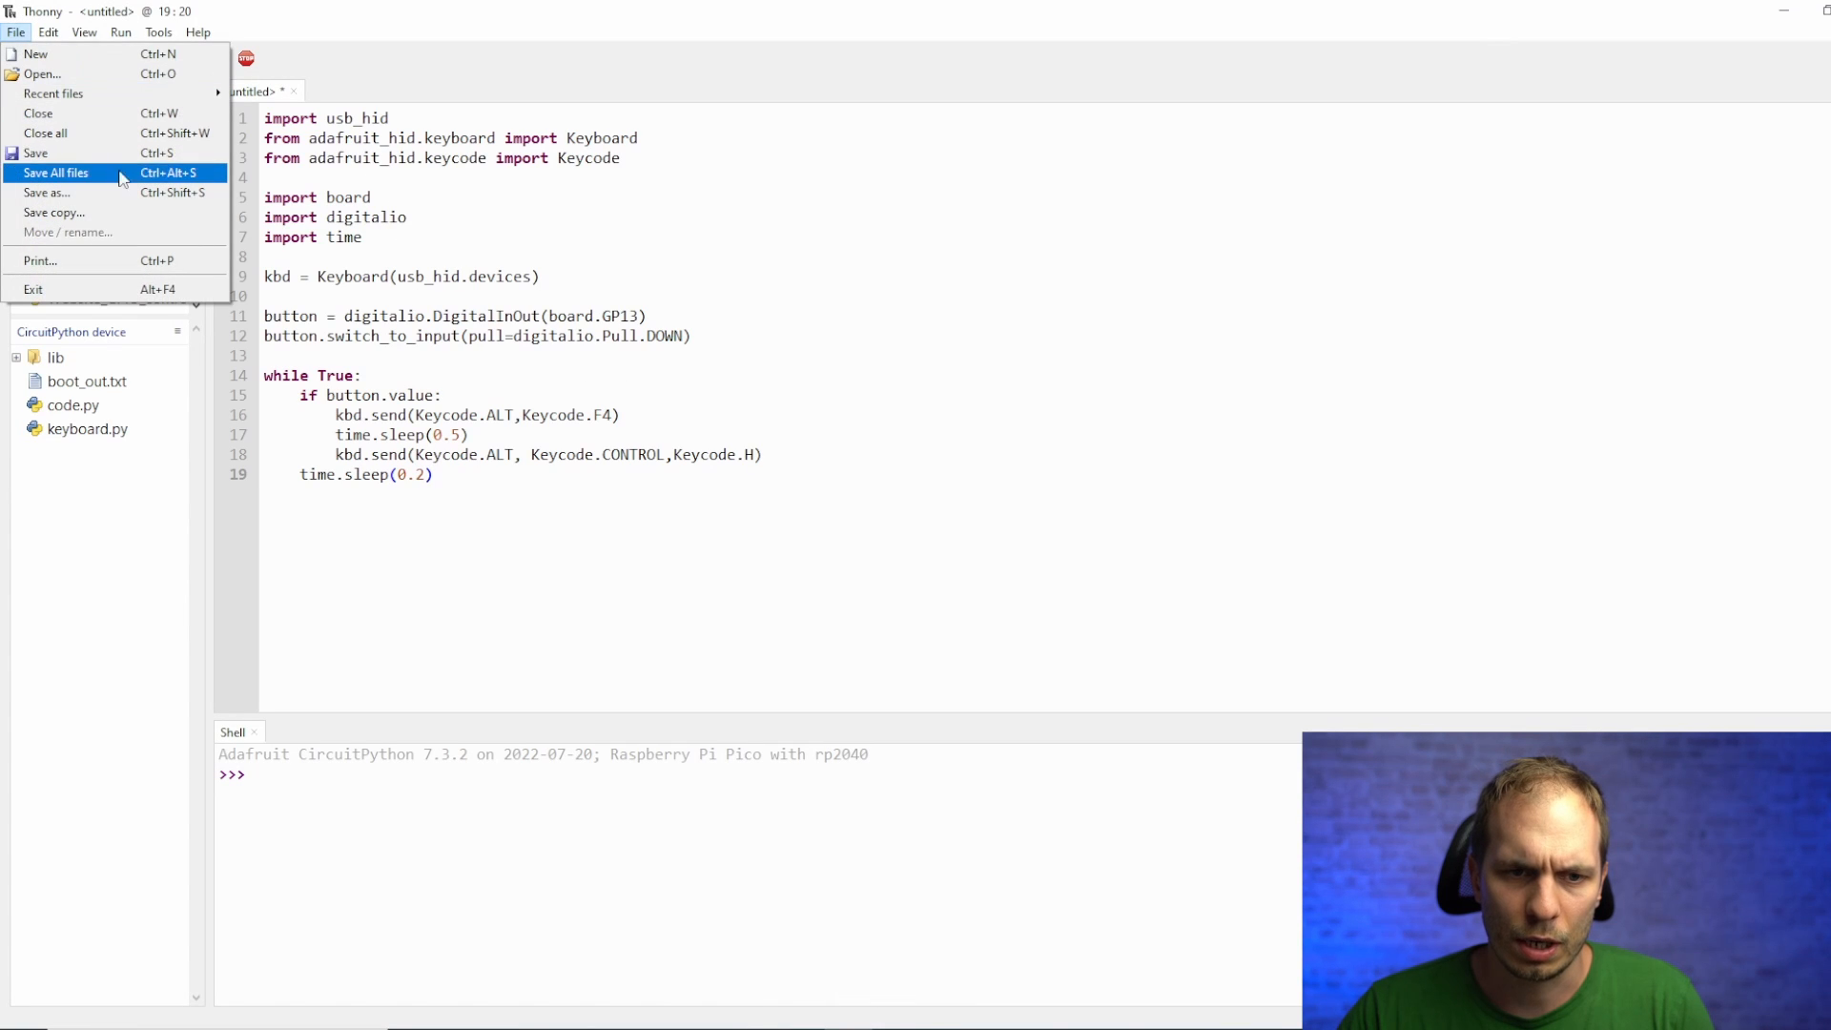
pyautogui.click(59, 172)
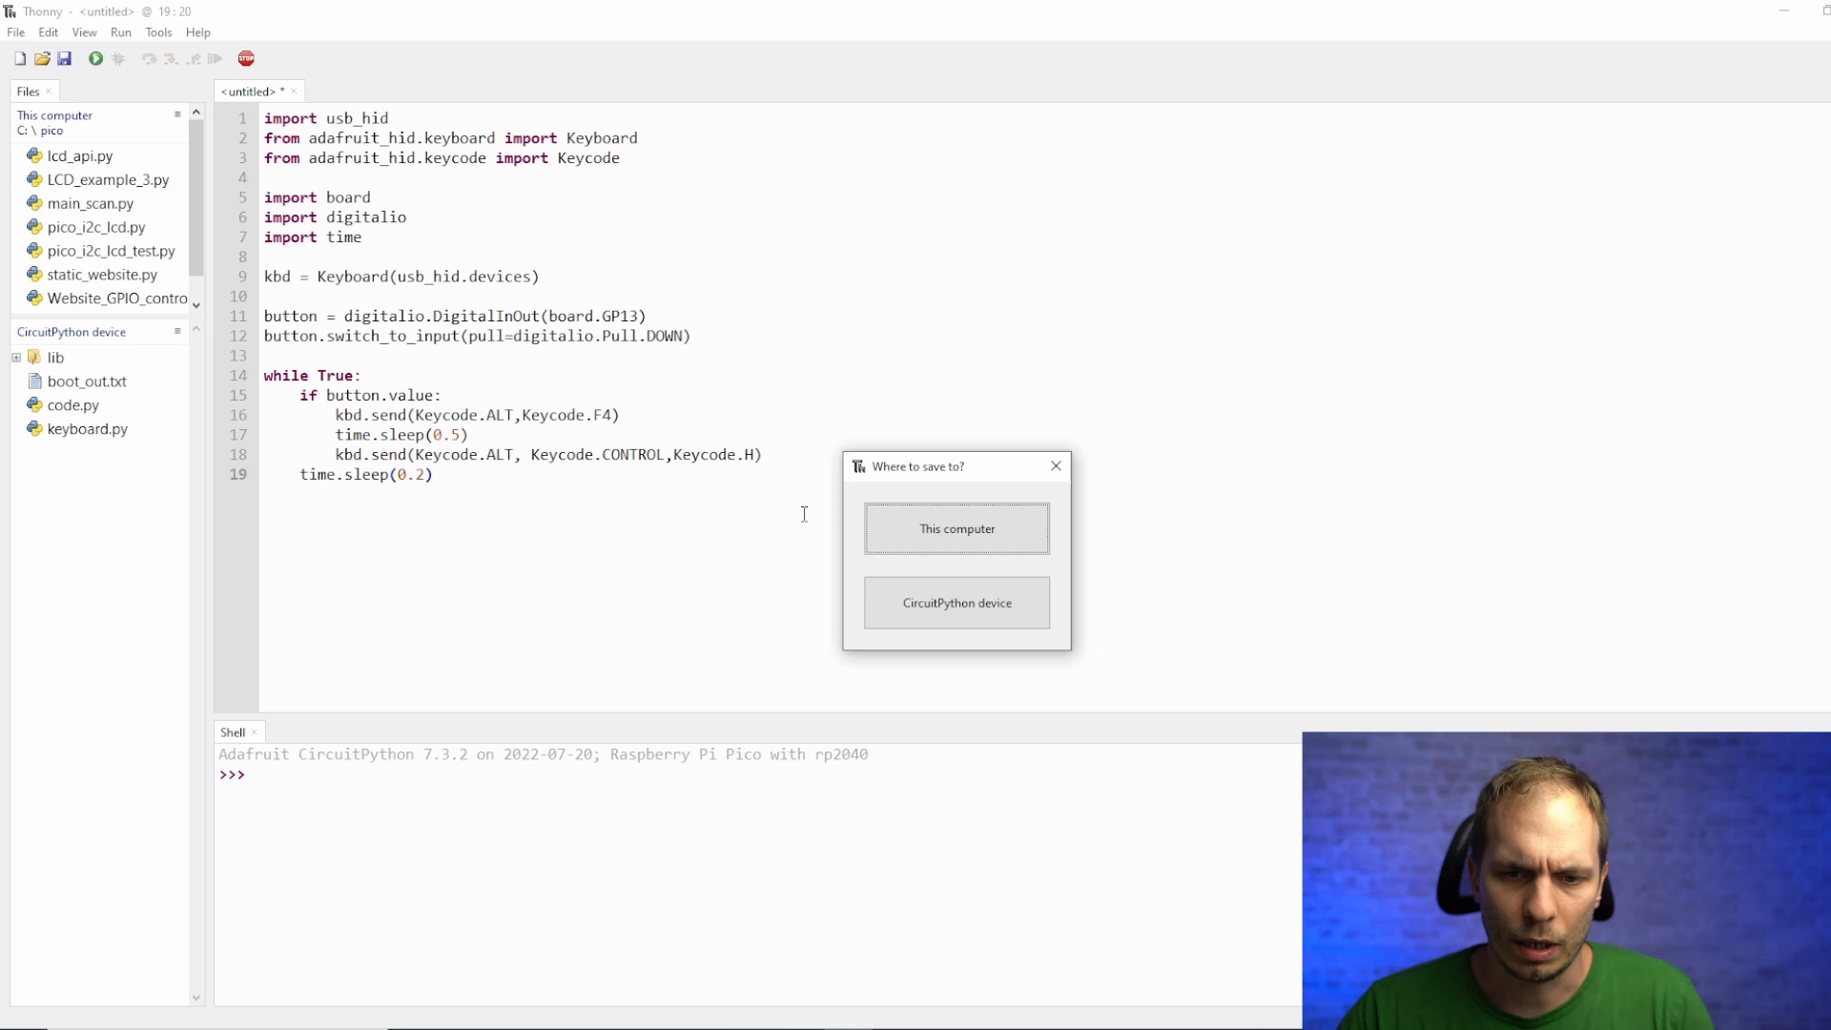
pyautogui.click(957, 602)
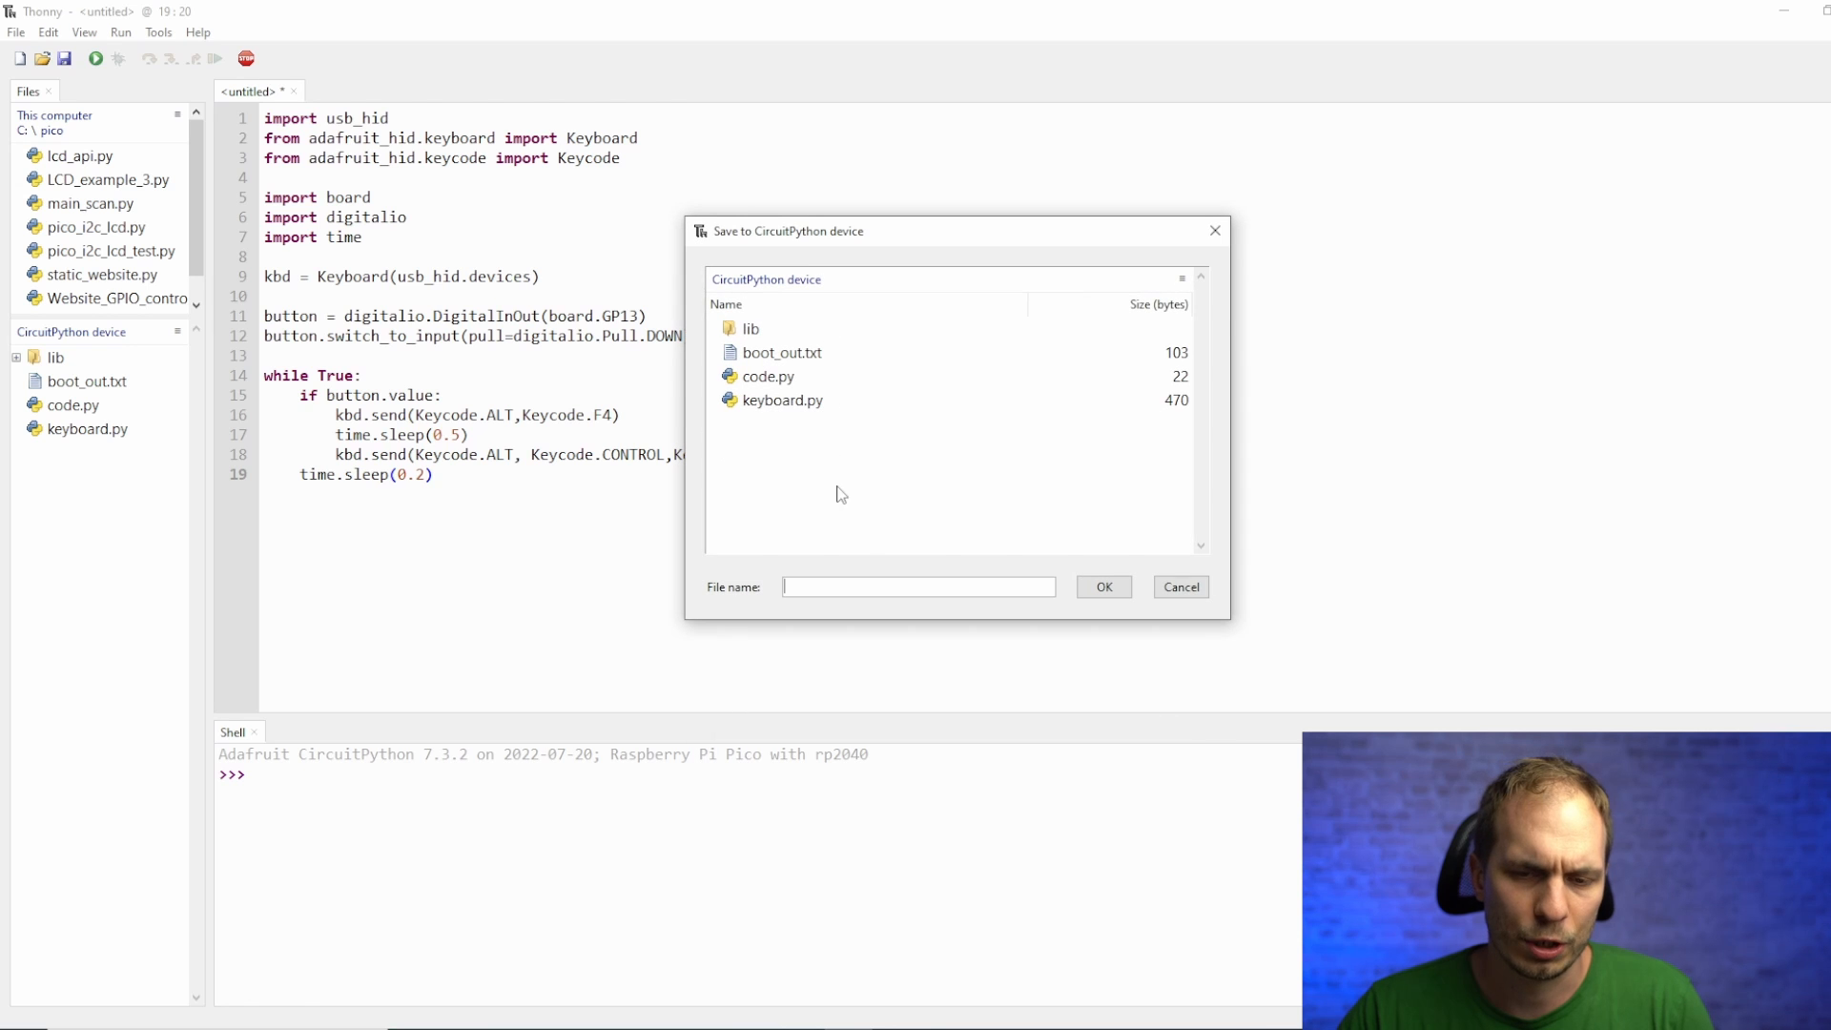
pyautogui.click(880, 587)
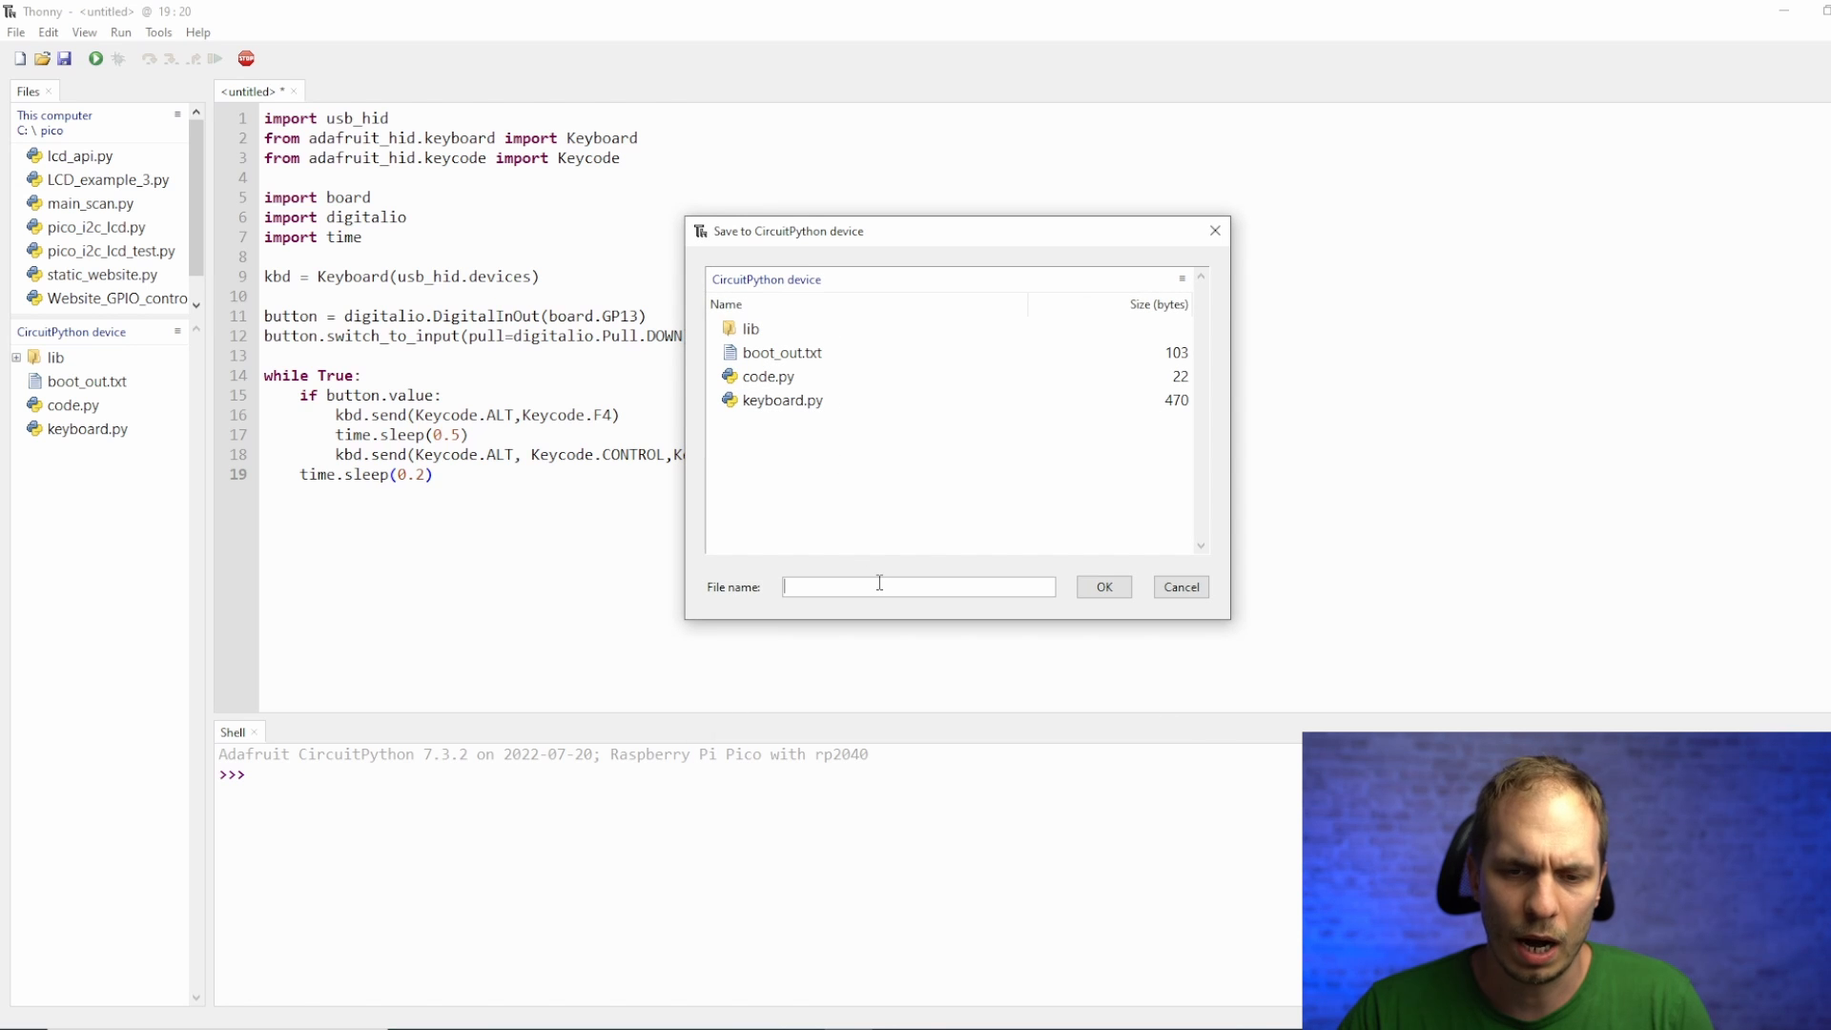
pyautogui.write('main.p')
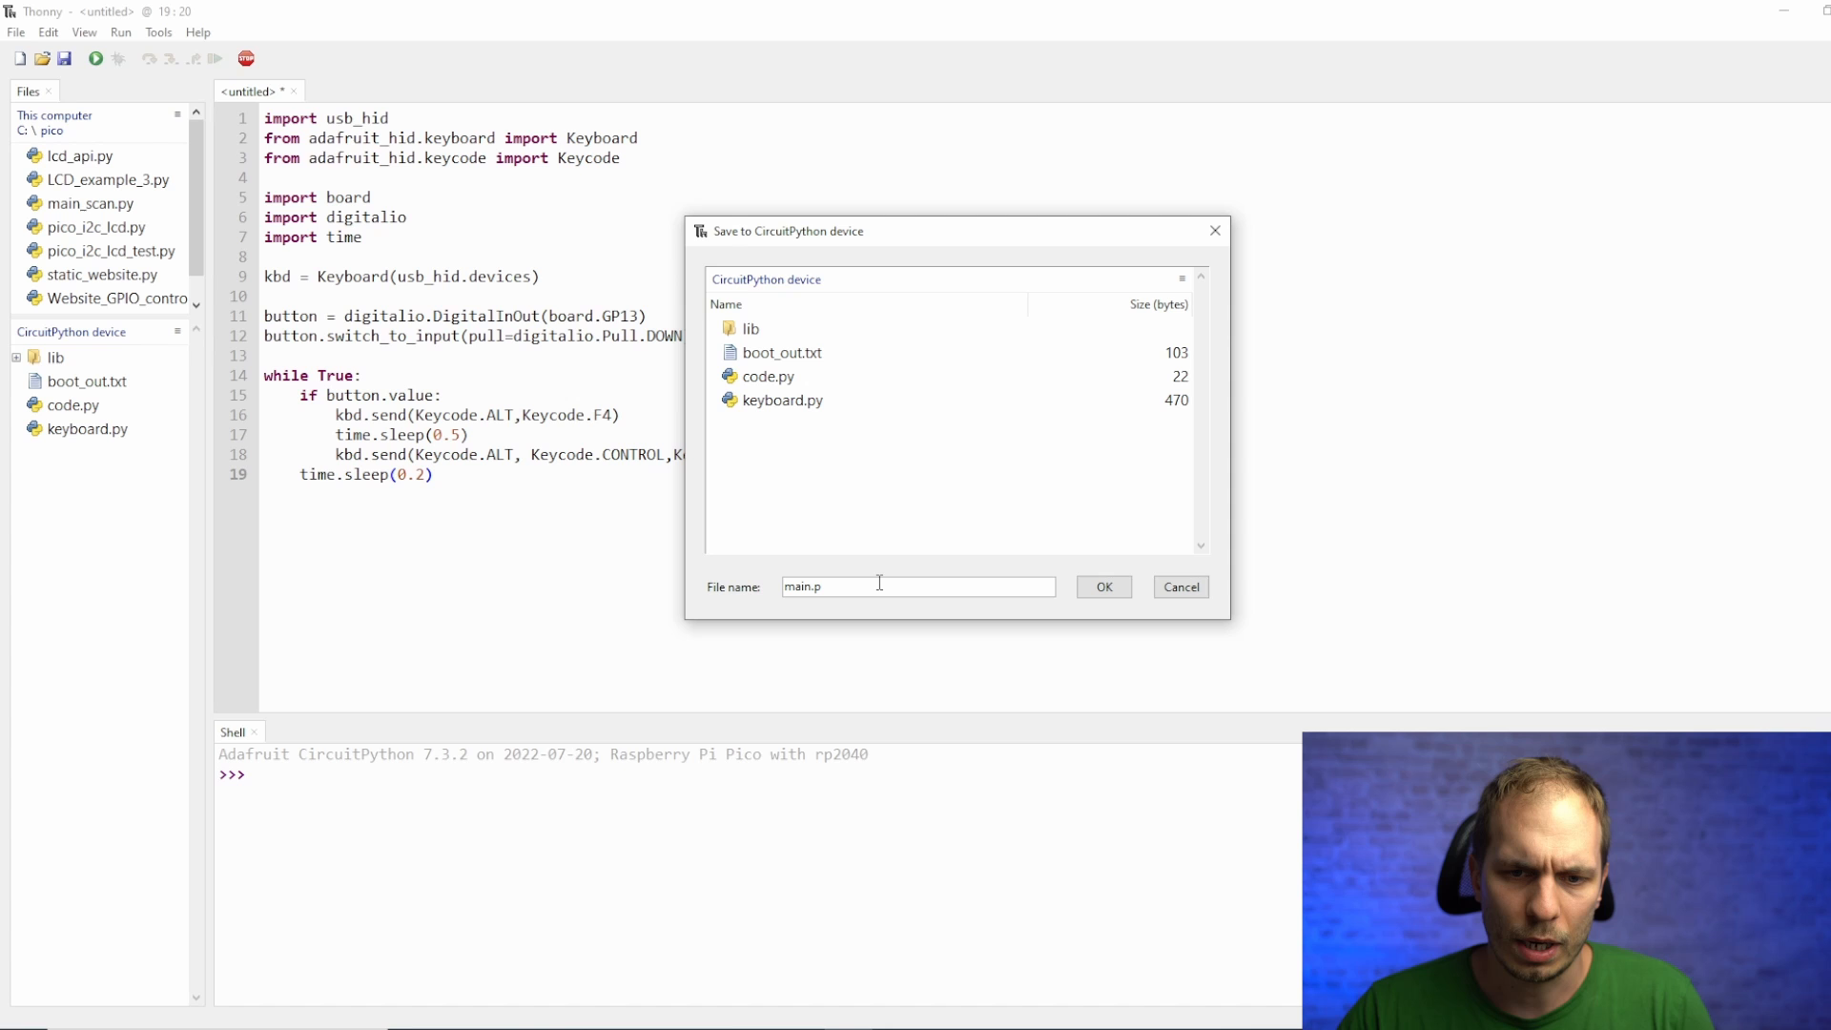
pyautogui.click(1104, 586)
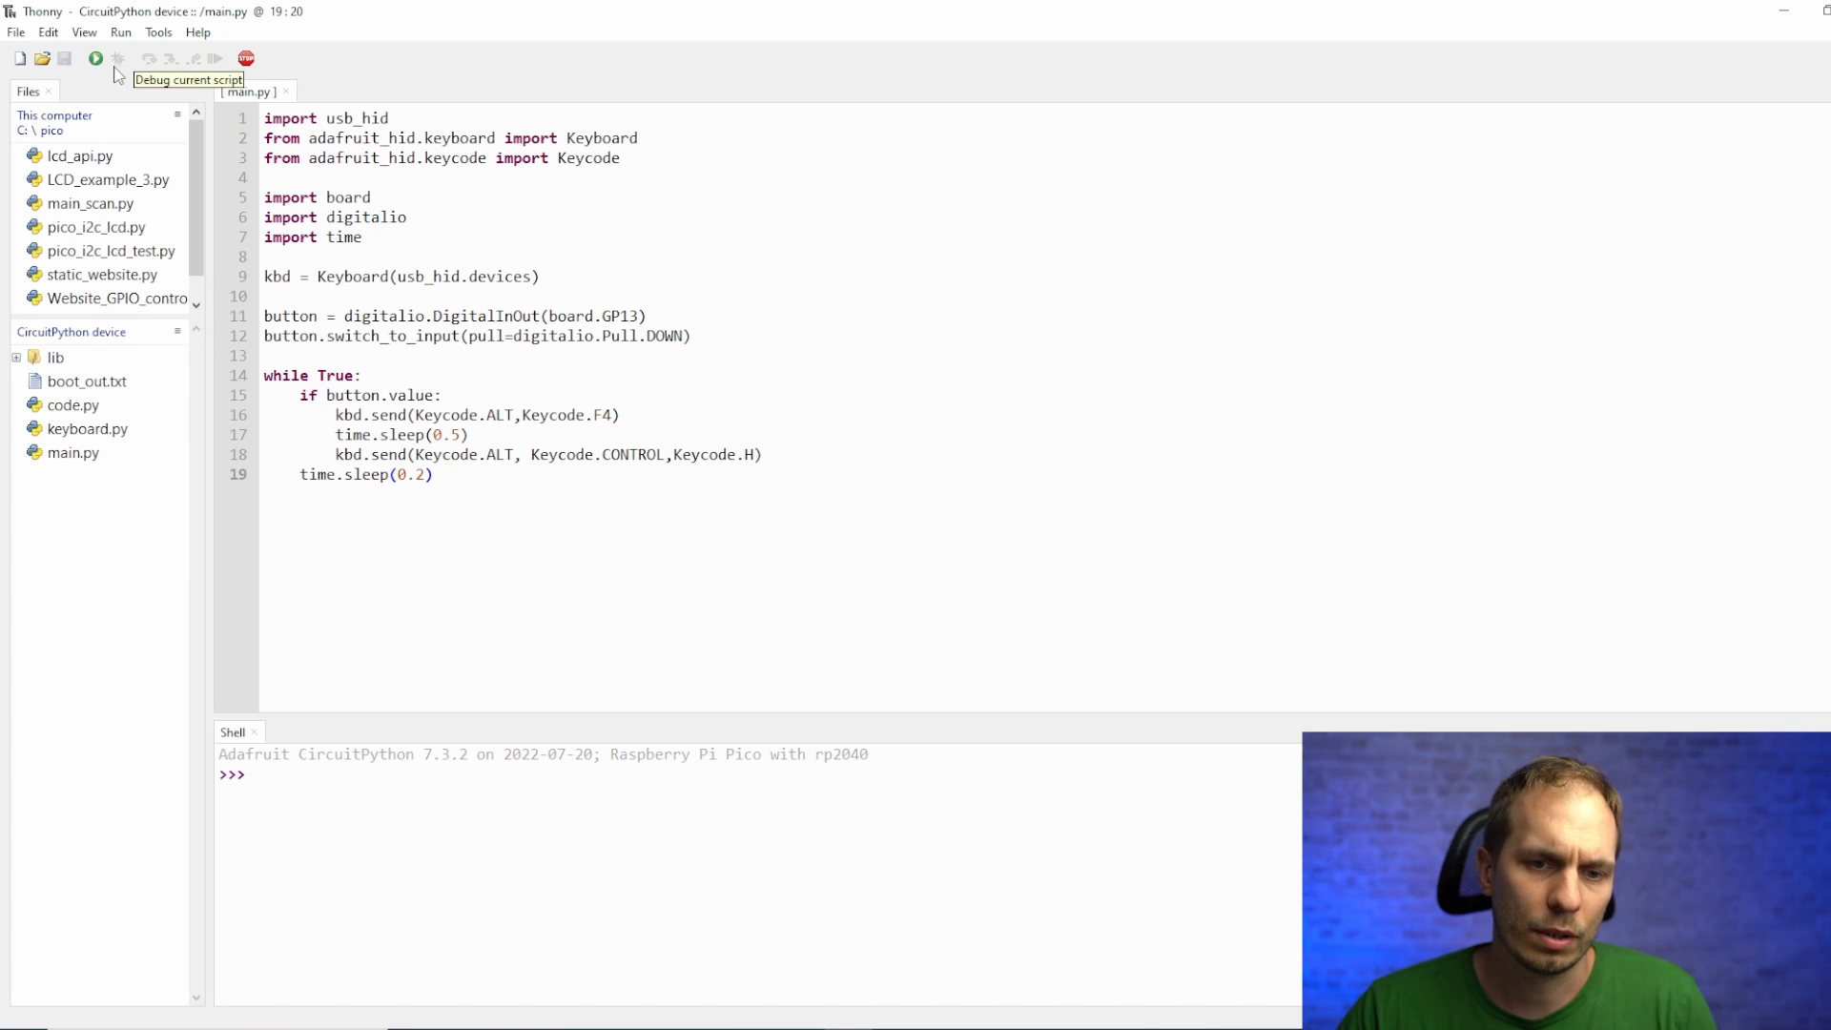
pyautogui.click(93, 58)
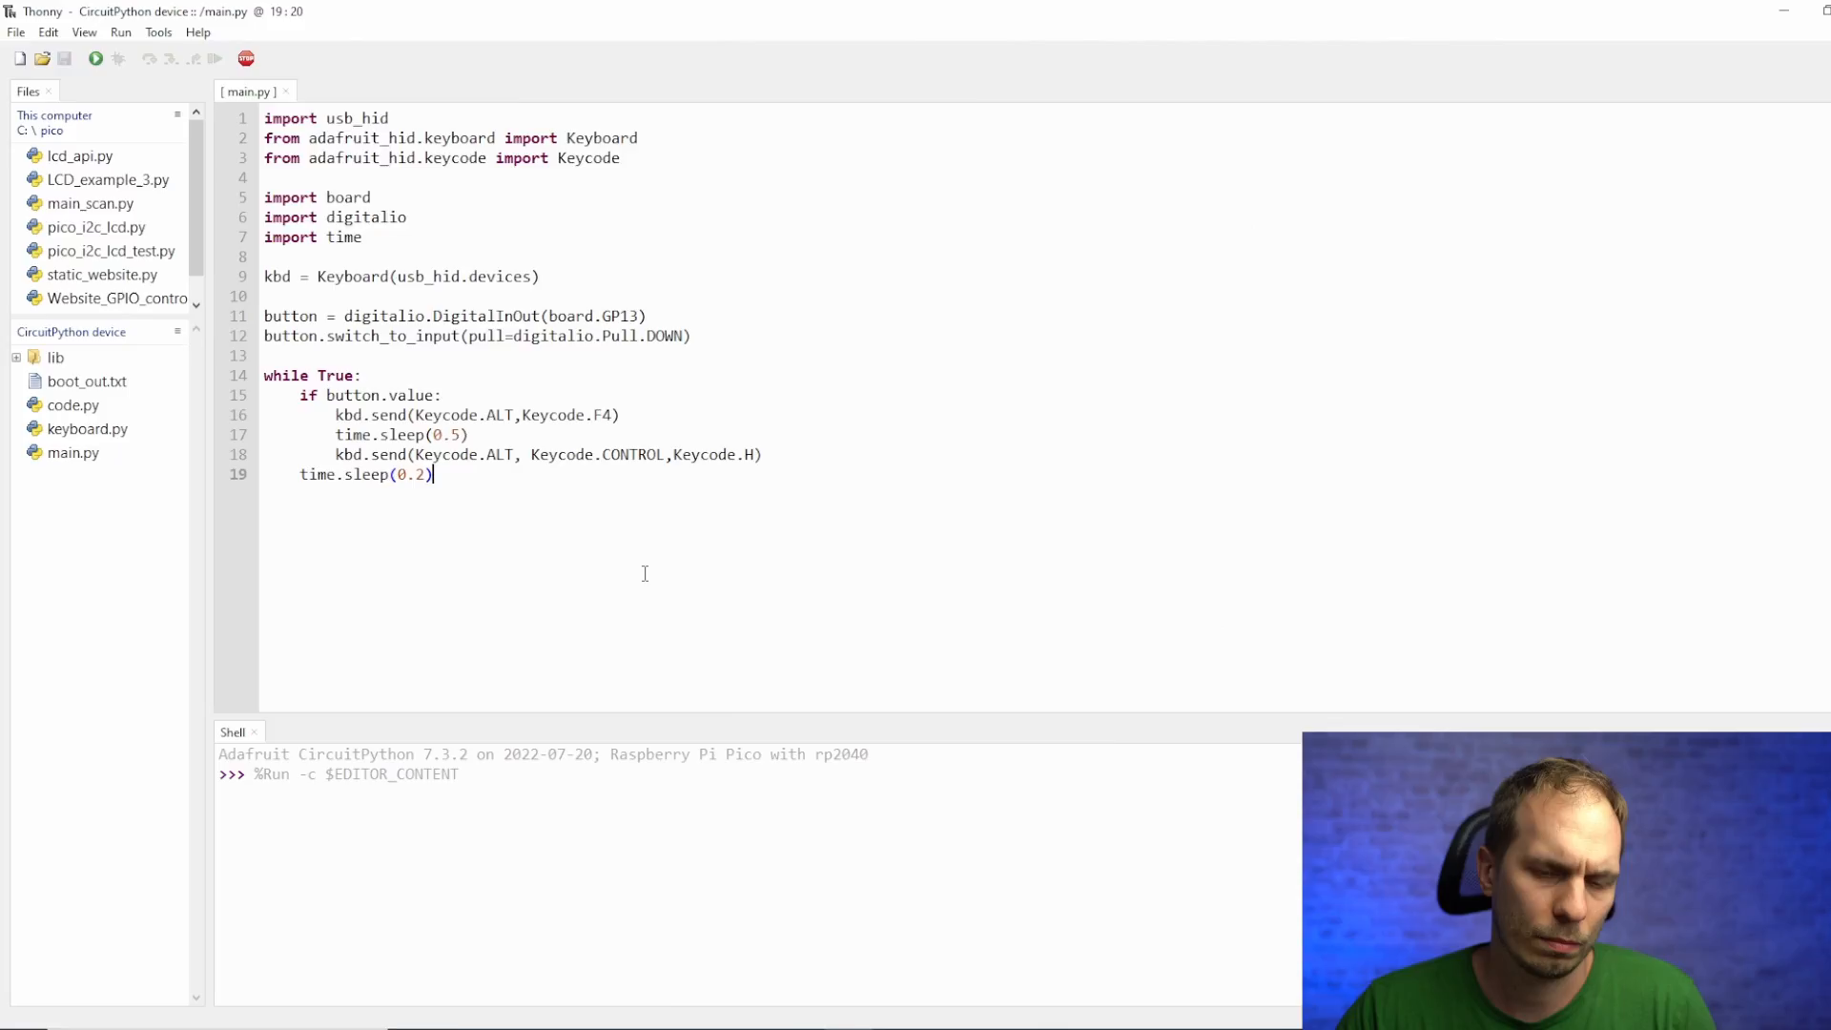